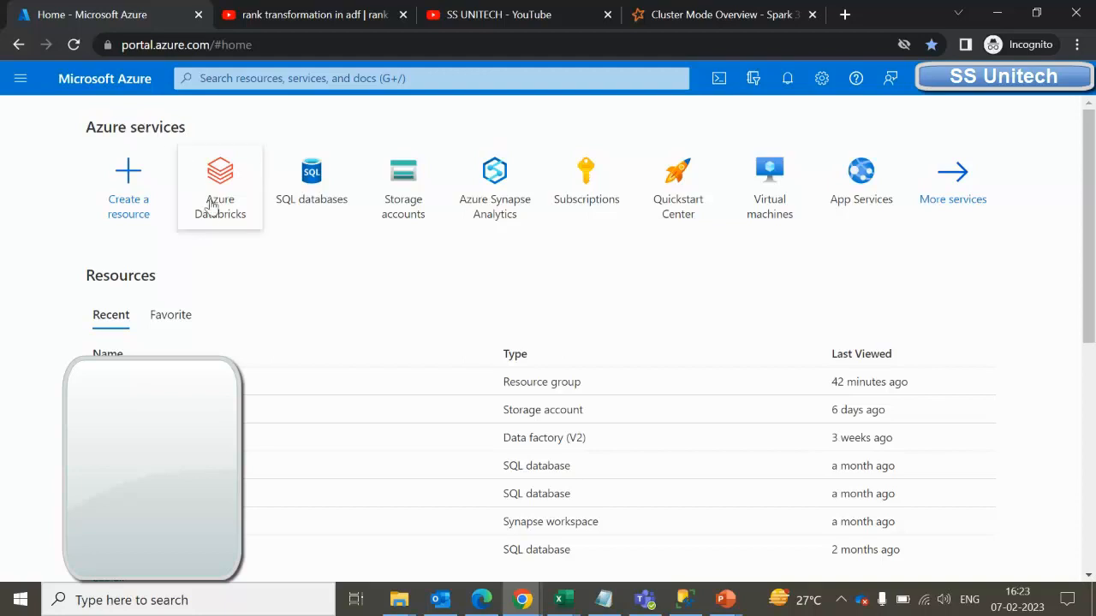
mouse_move(219, 185)
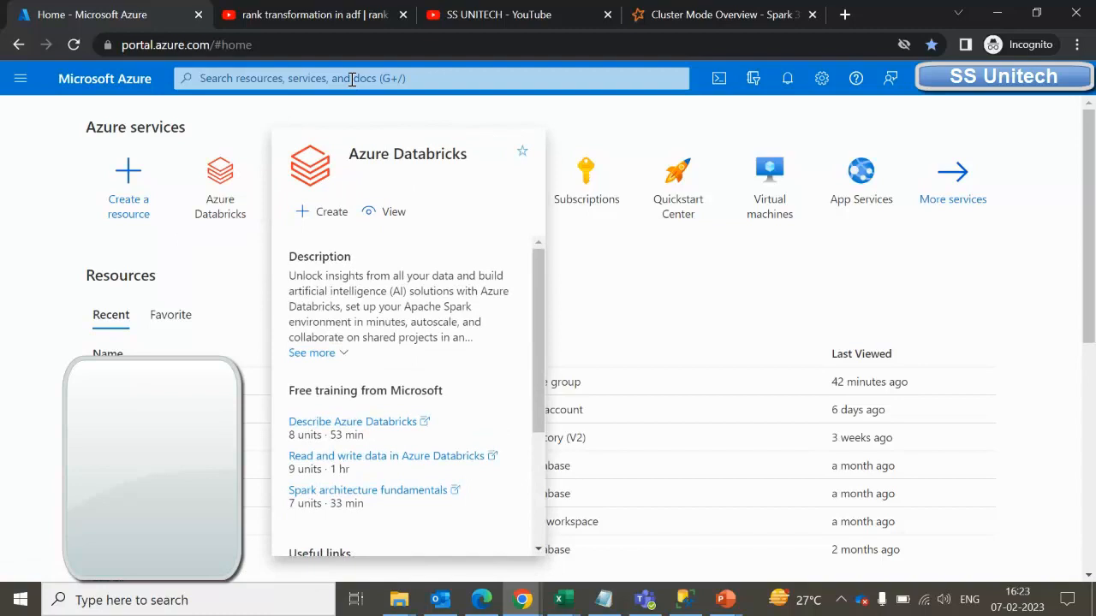
Search 'azure' in the portal search bar and open the Azure Databricks service page.
type("a2")
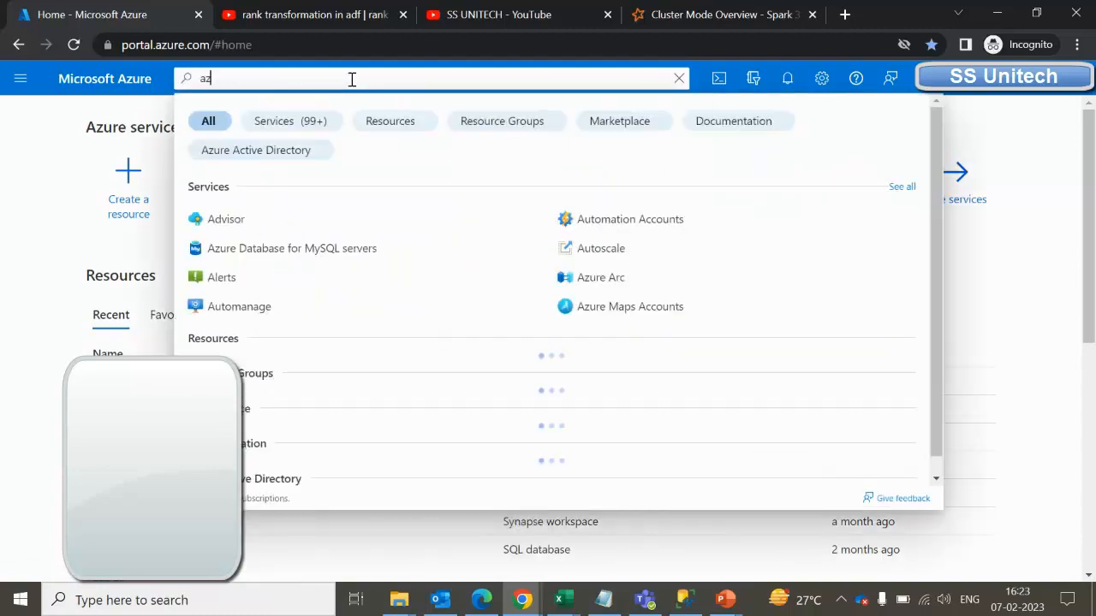
type("zure")
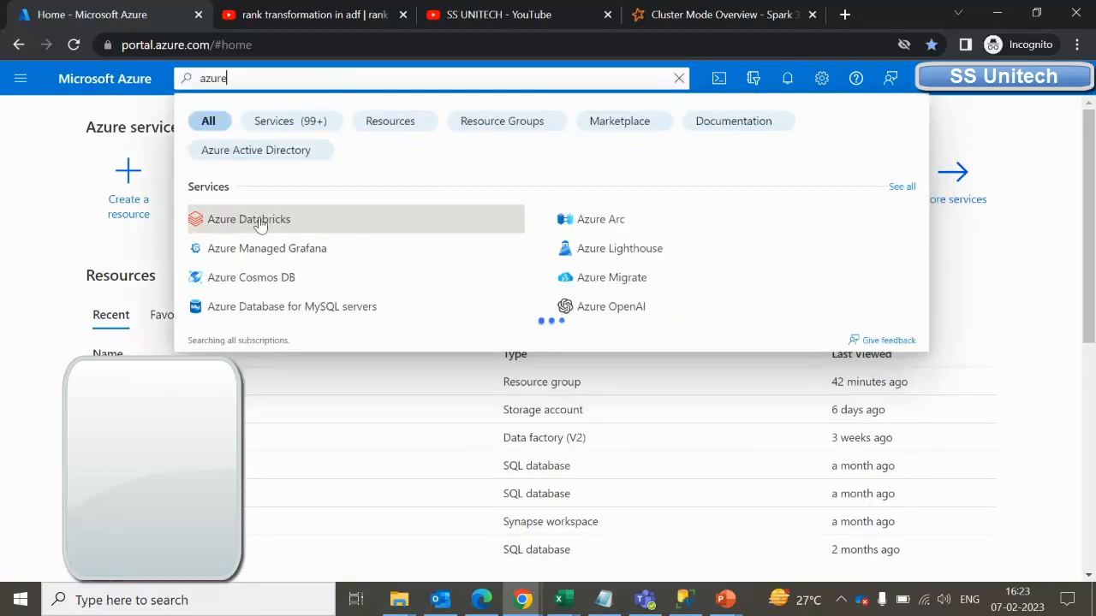
left_click(250, 219)
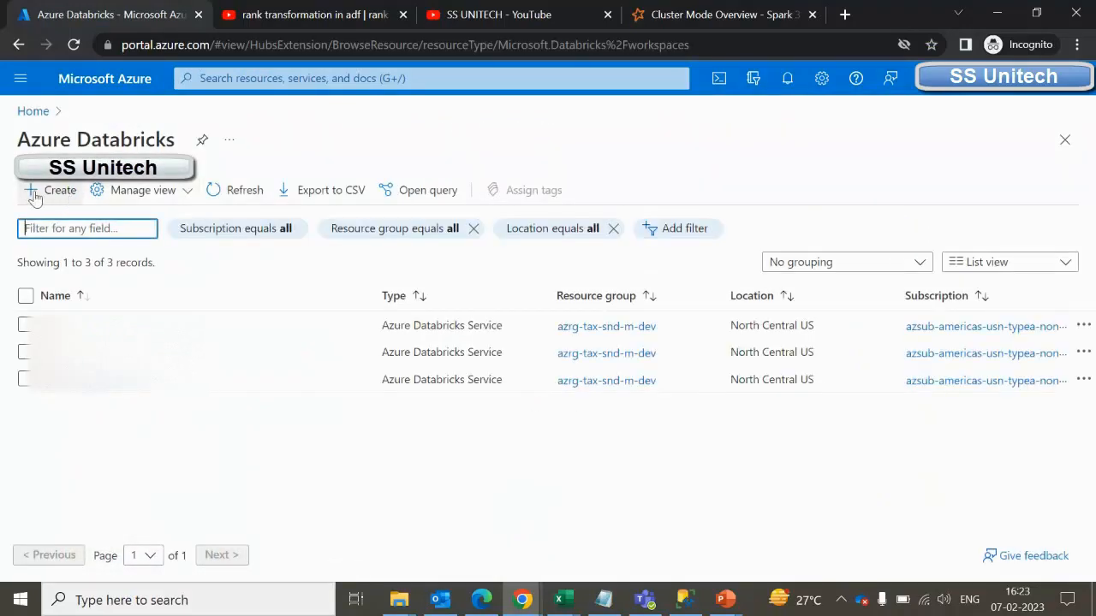
mouse_move(60, 190)
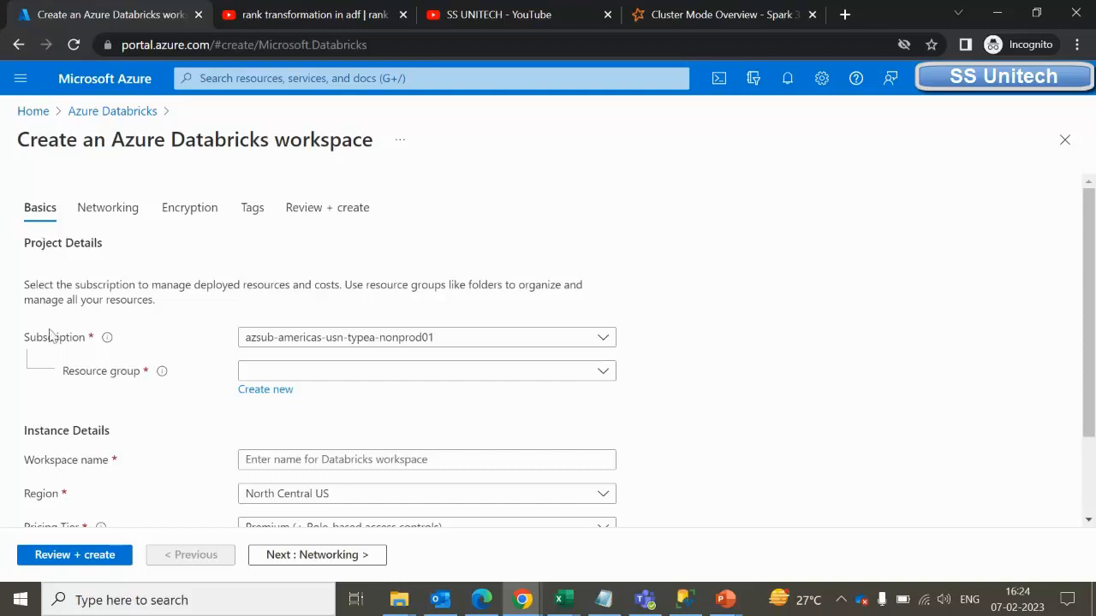
mouse_move(54, 339)
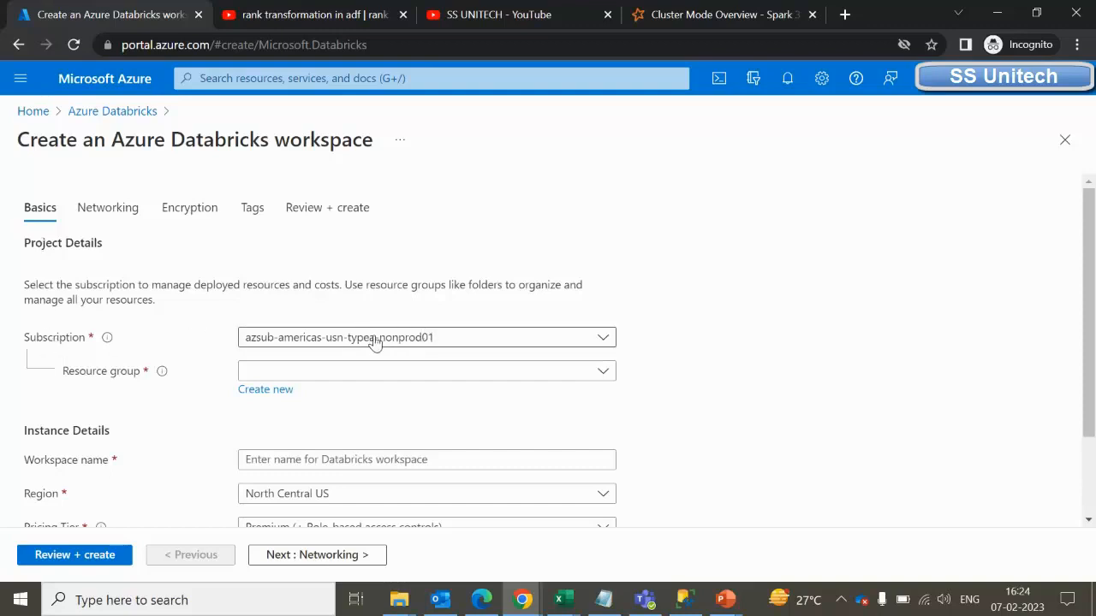
mouse_move(405, 359)
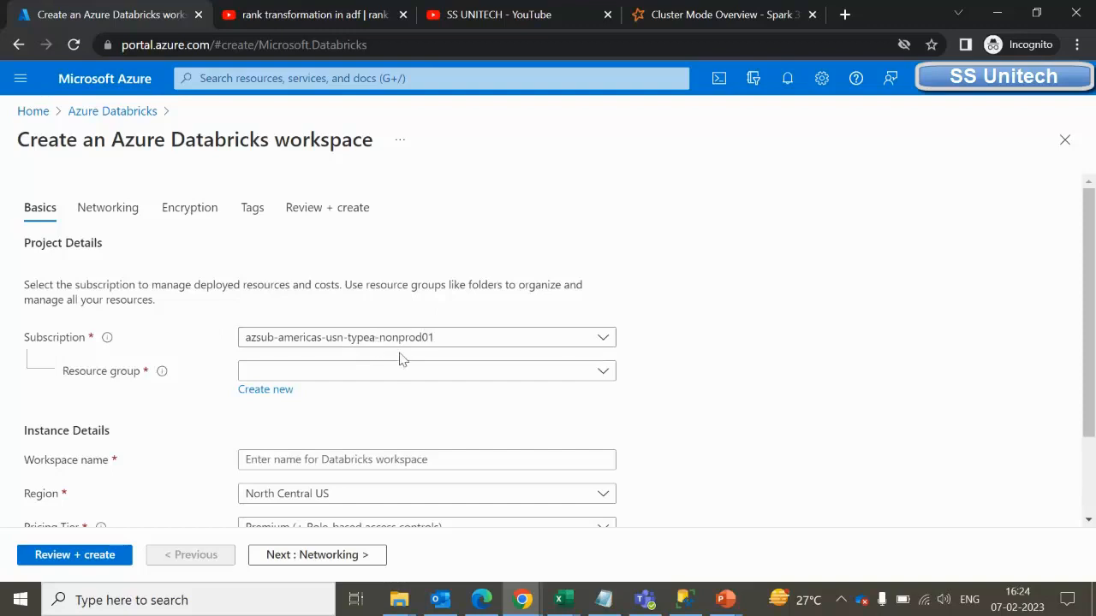
Choose resource group azrg-tax-snd-m-dev and enter workspace name SSUnitech on the Basics step.
left_click(426, 370)
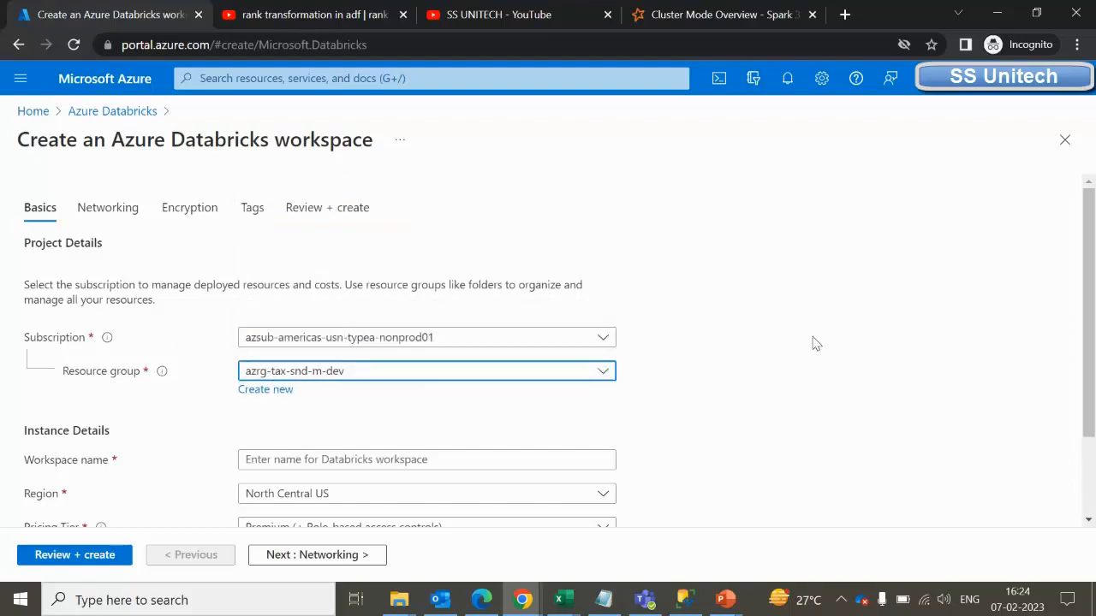
scroll("down", 3)
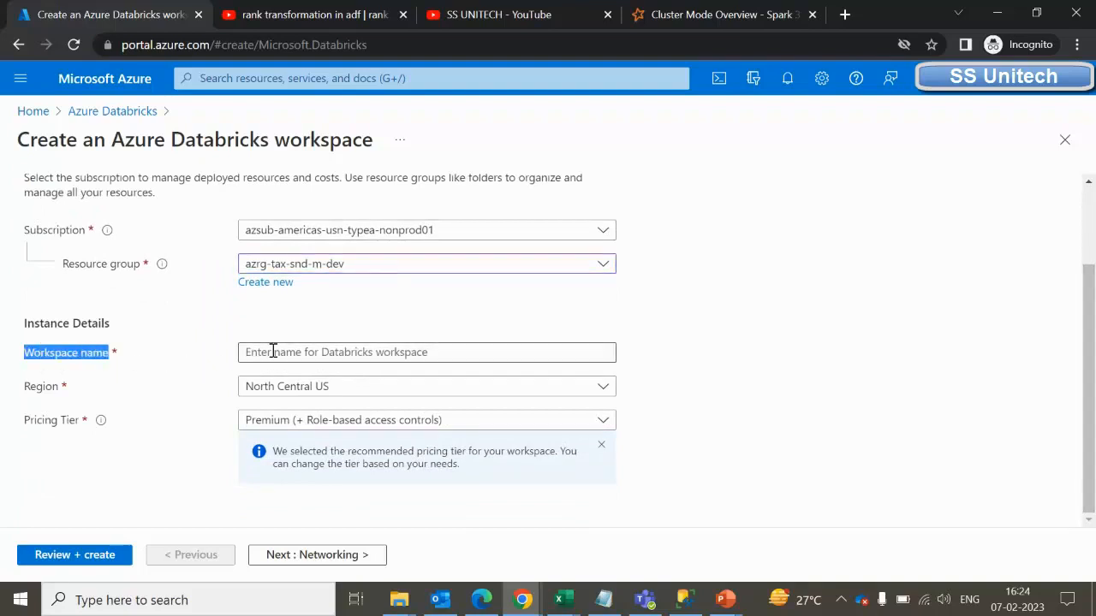
type("S")
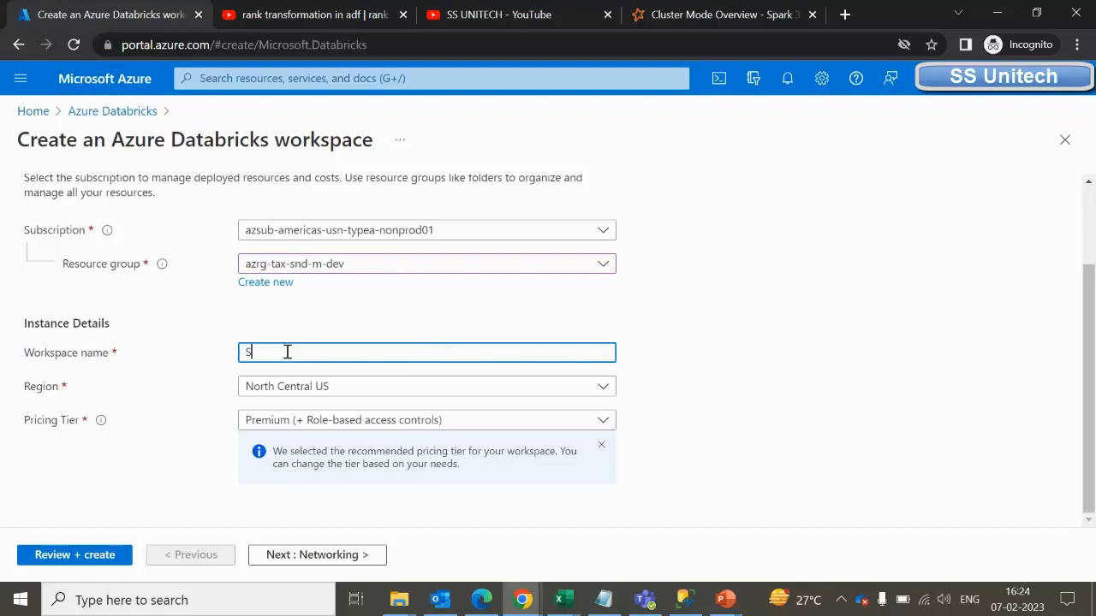
type("SUnitech")
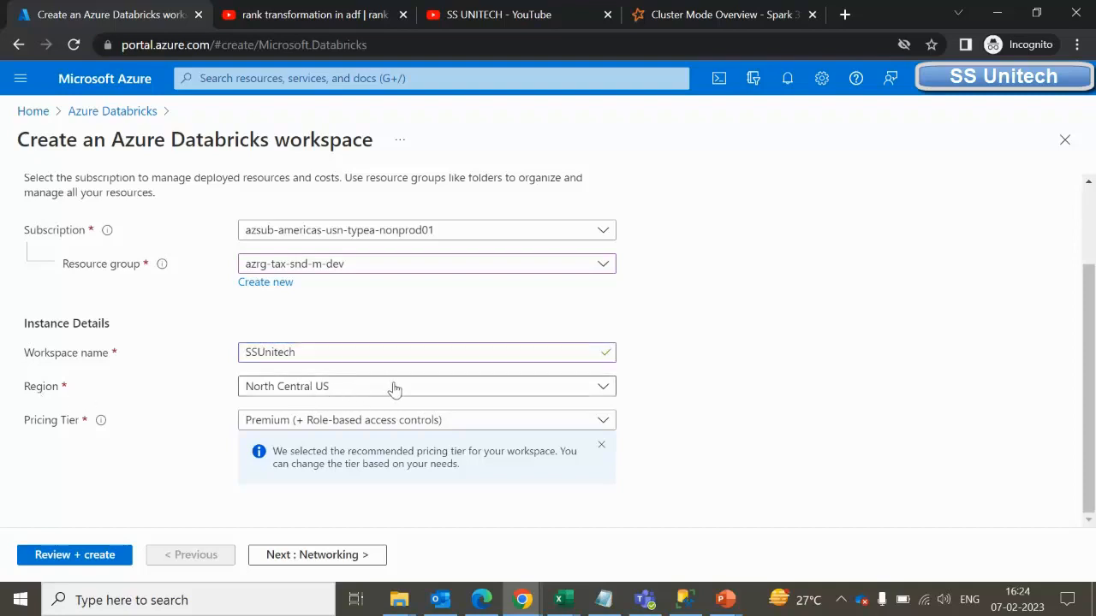
Set the region to South India and keep the Premium pricing tier after reviewing the options.
left_click(425, 387)
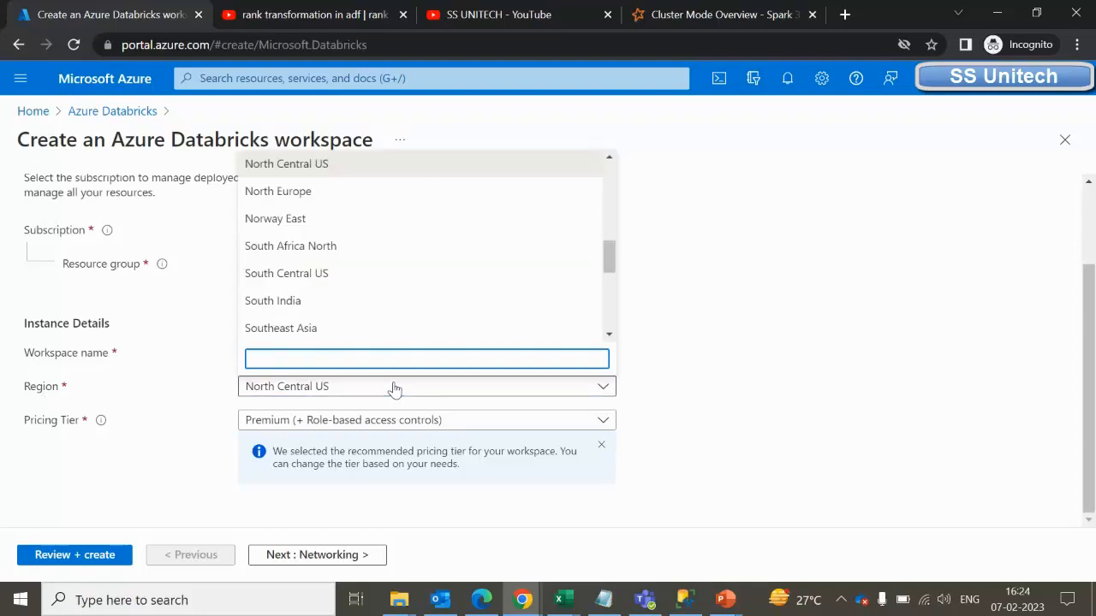
left_click(426, 358)
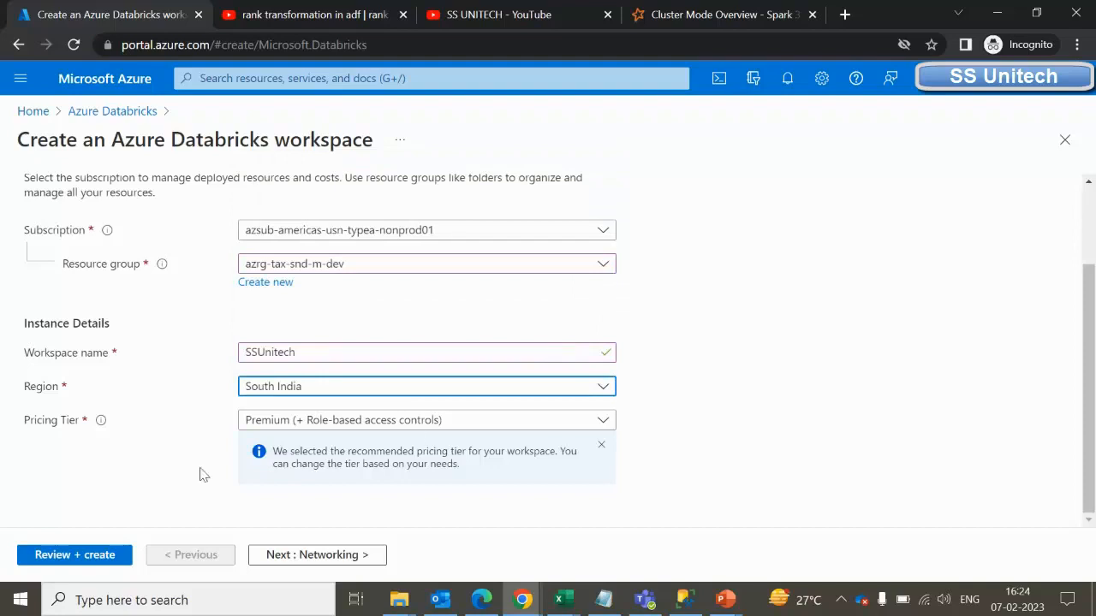
mouse_move(45, 429)
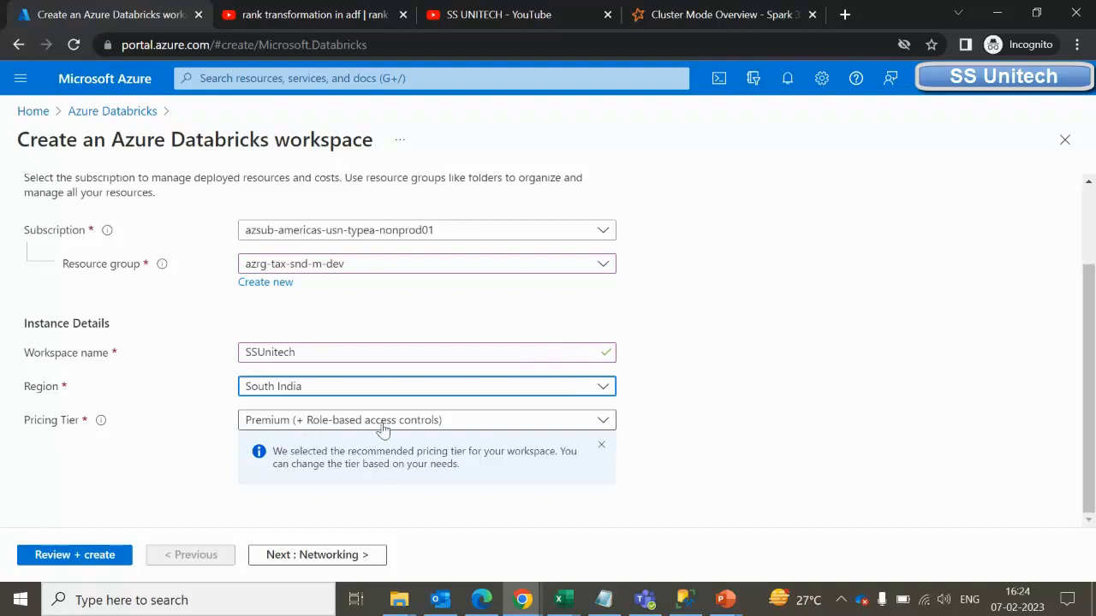
left_click(425, 419)
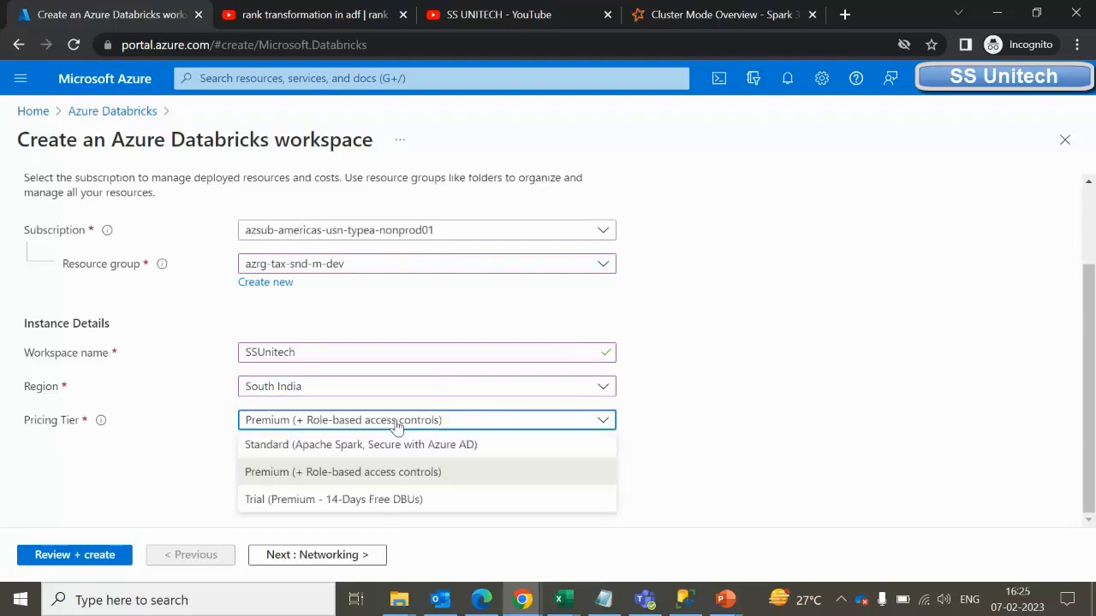
mouse_move(261, 505)
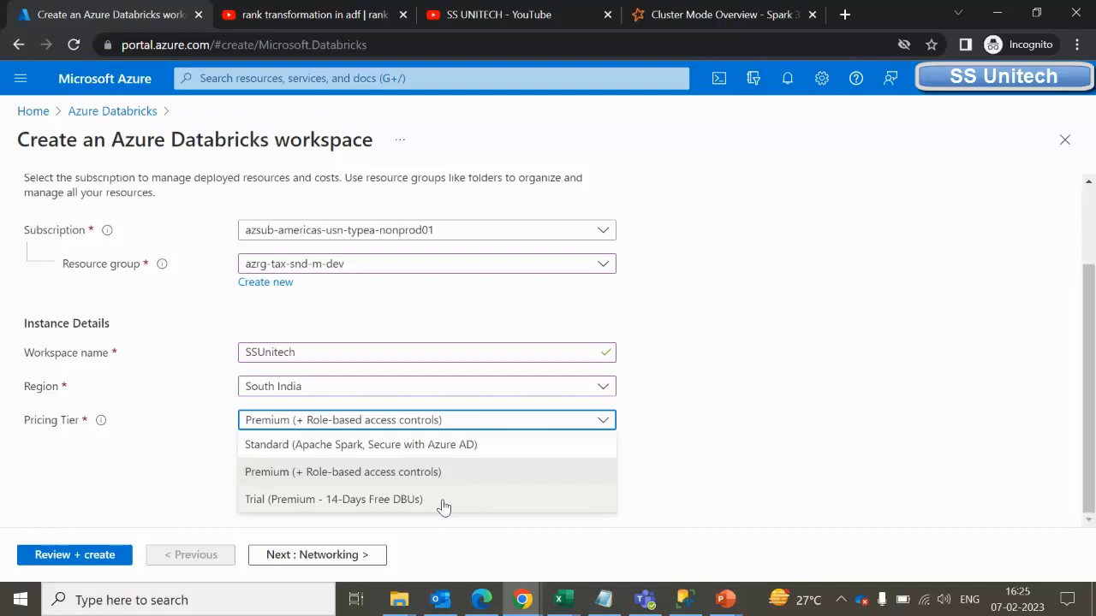
mouse_move(408, 505)
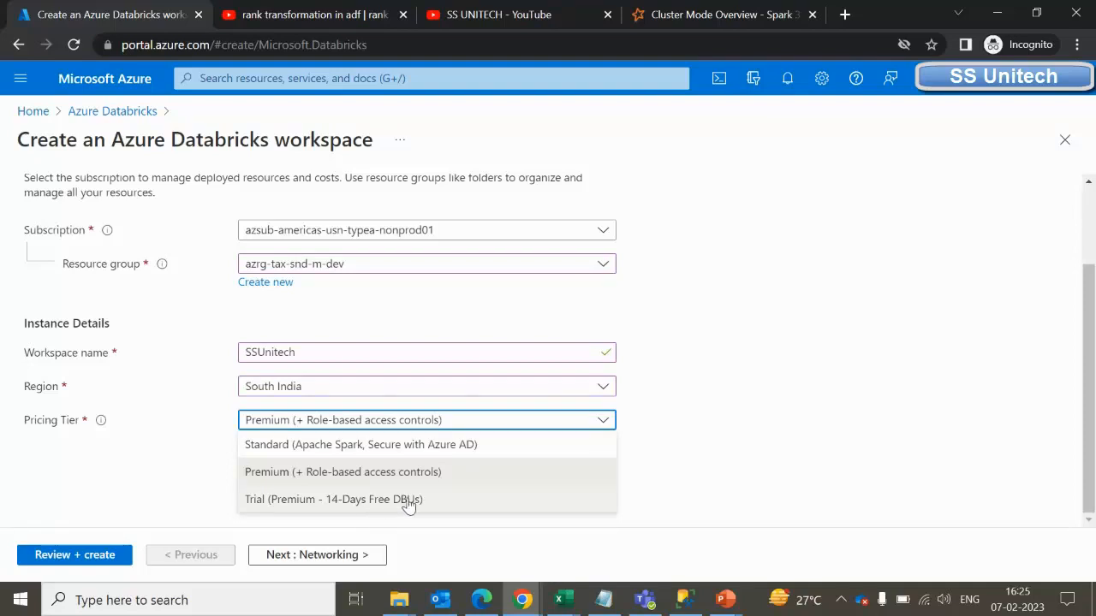
mouse_move(271, 476)
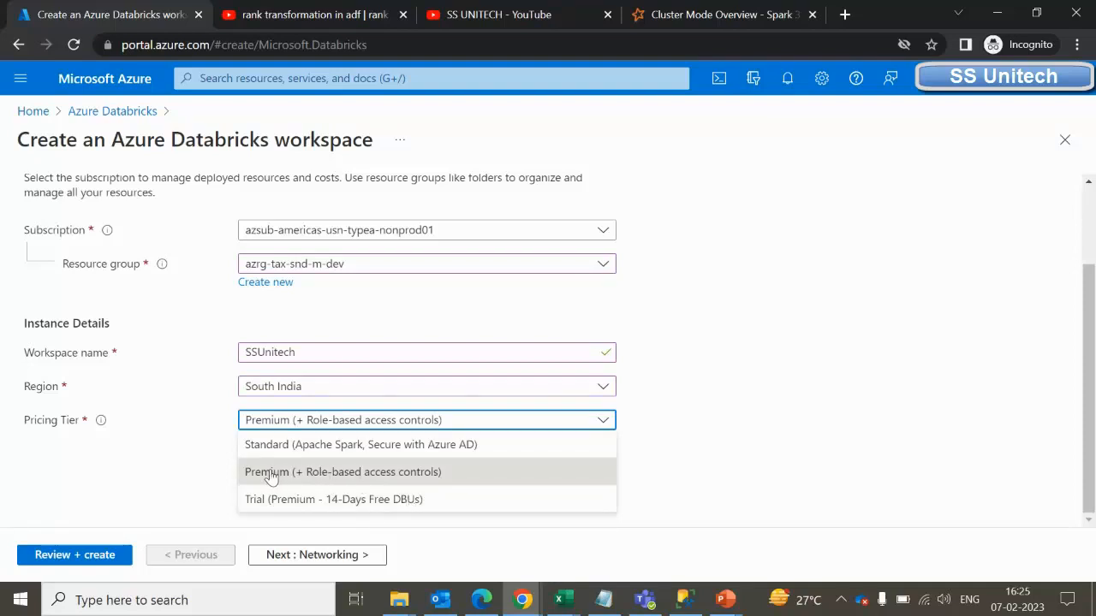
mouse_move(322, 446)
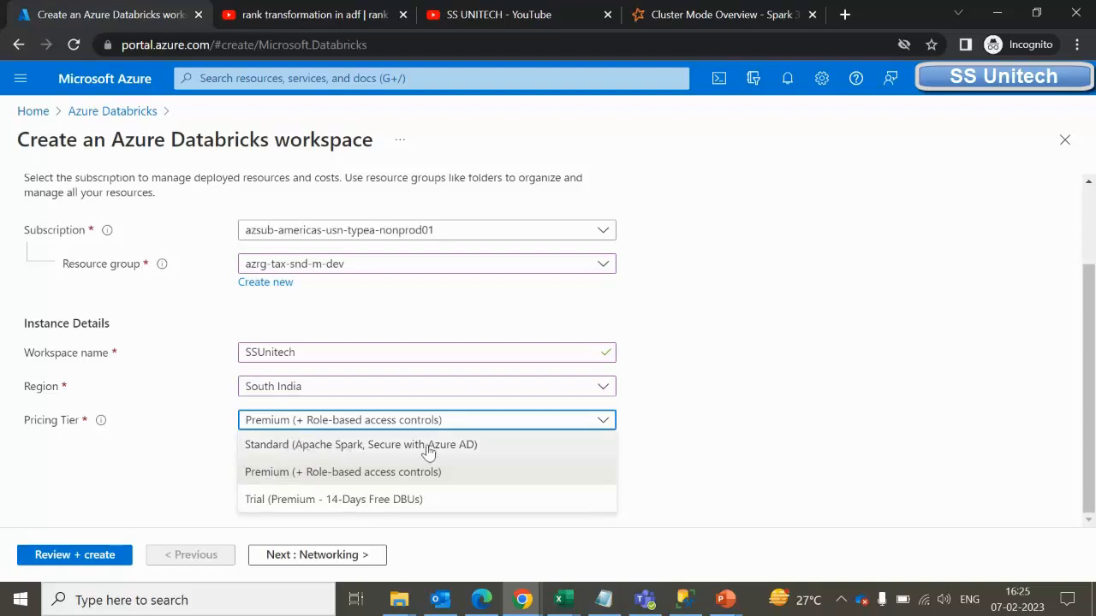
mouse_move(334, 476)
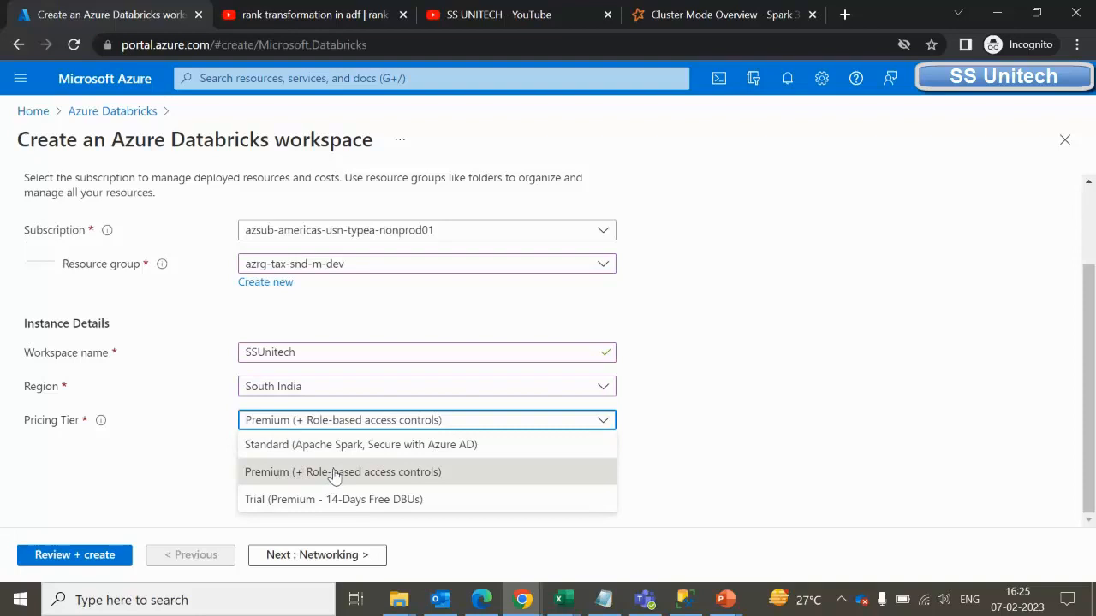
left_click(343, 472)
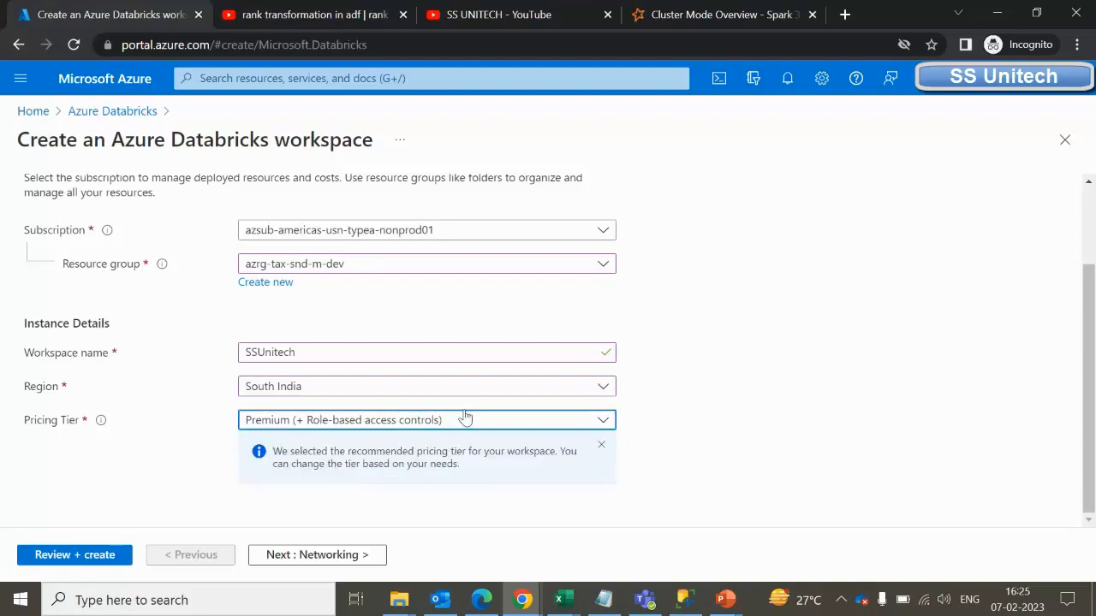
mouse_move(642, 445)
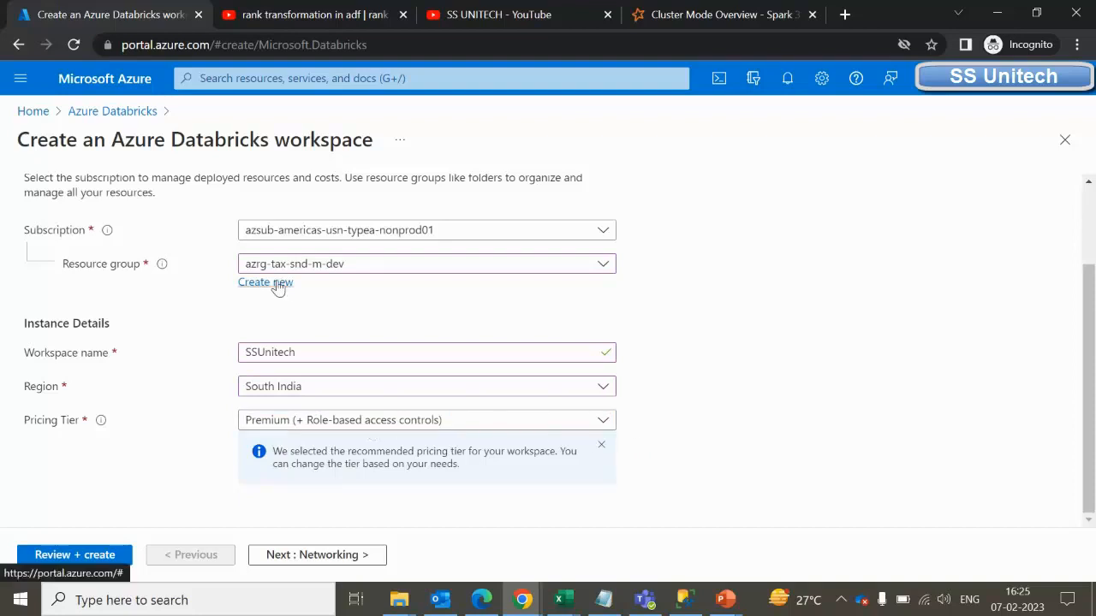
Move to Review + create so the SSUnitech workspace settings are validated.
left_click(73, 555)
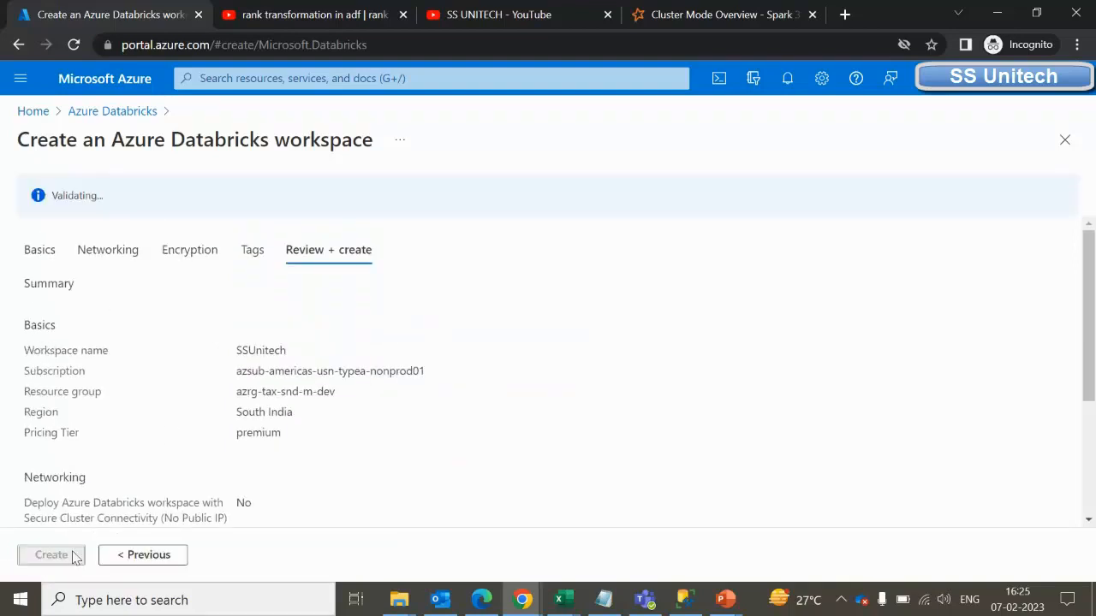
mouse_move(350, 298)
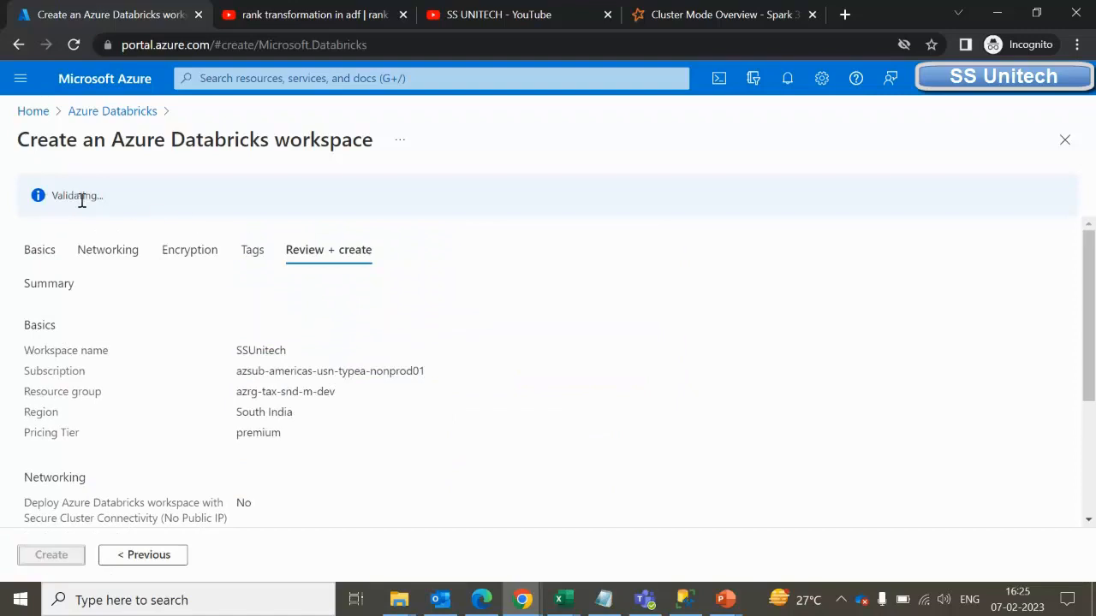
mouse_move(175, 202)
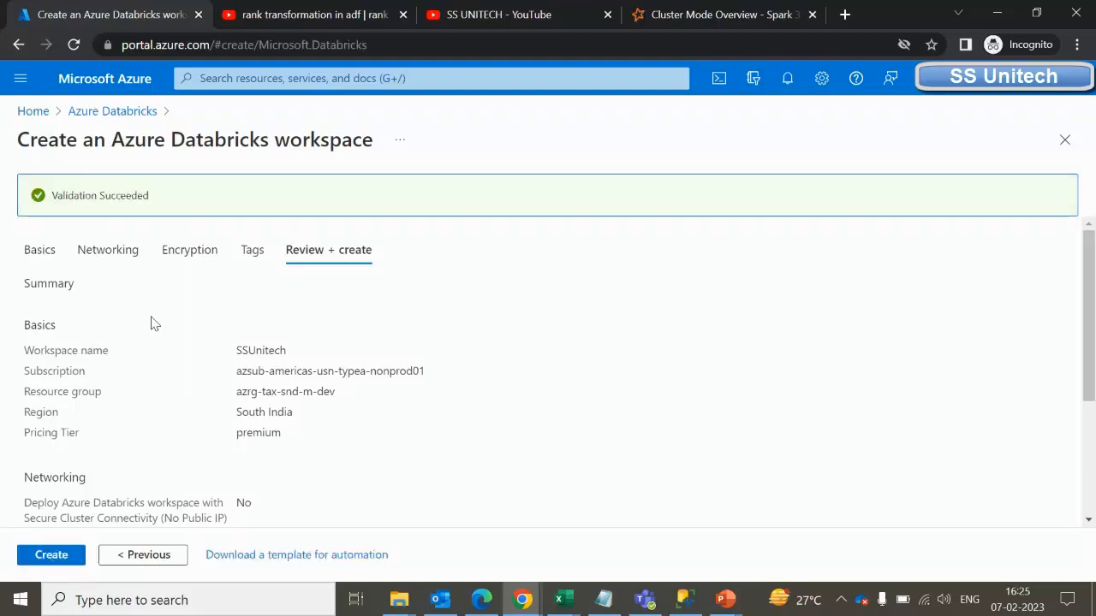
mouse_move(180, 202)
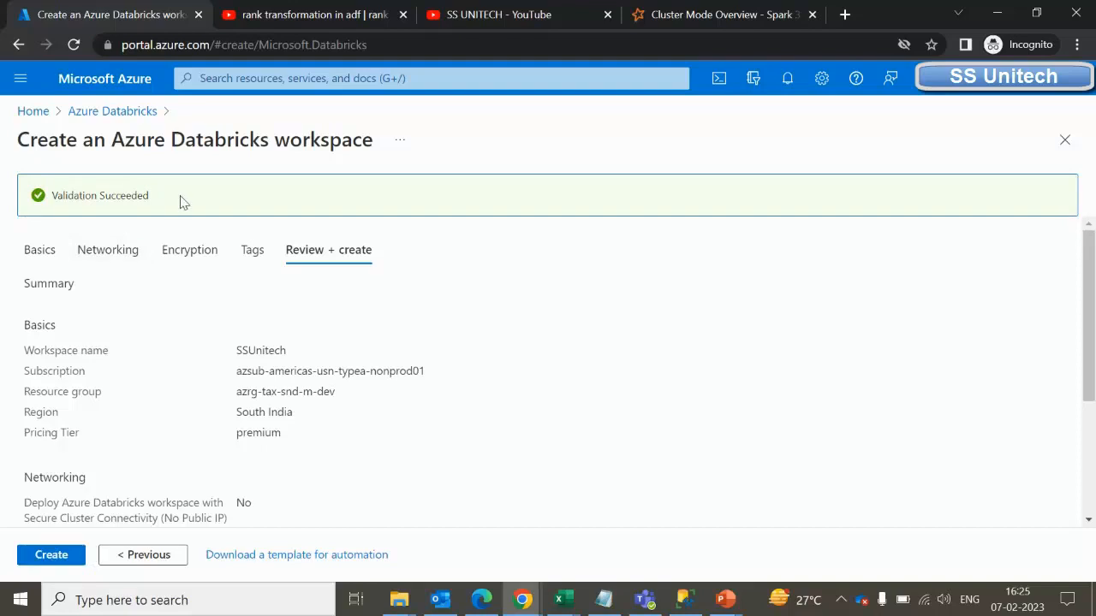
Create the SSUnitech workspace, starting its deployment into azrg-tax-snd-m-dev.
left_click(51, 555)
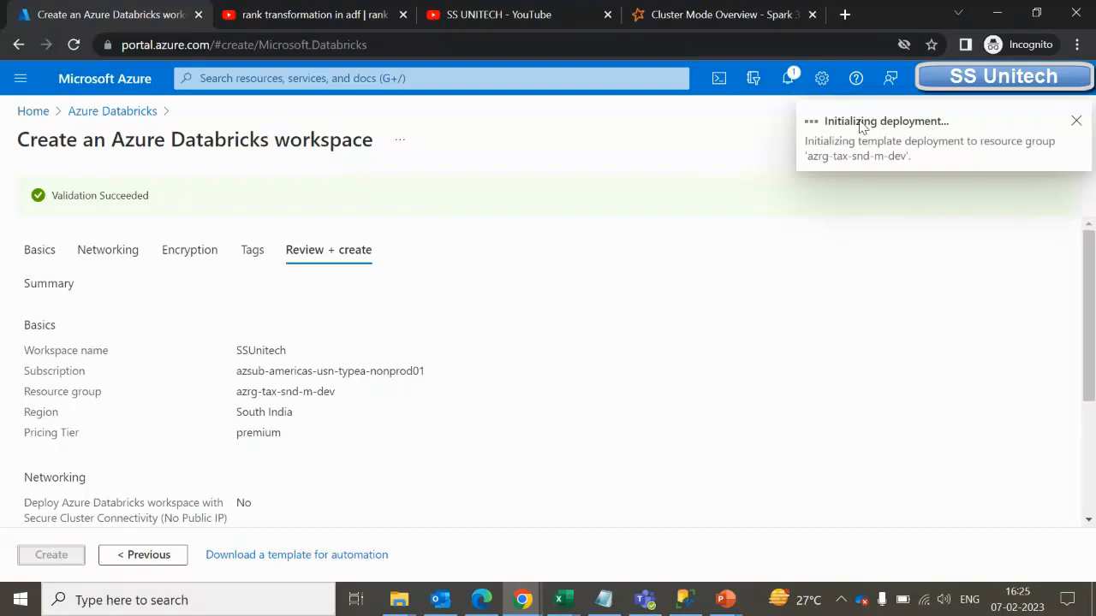
mouse_move(863, 161)
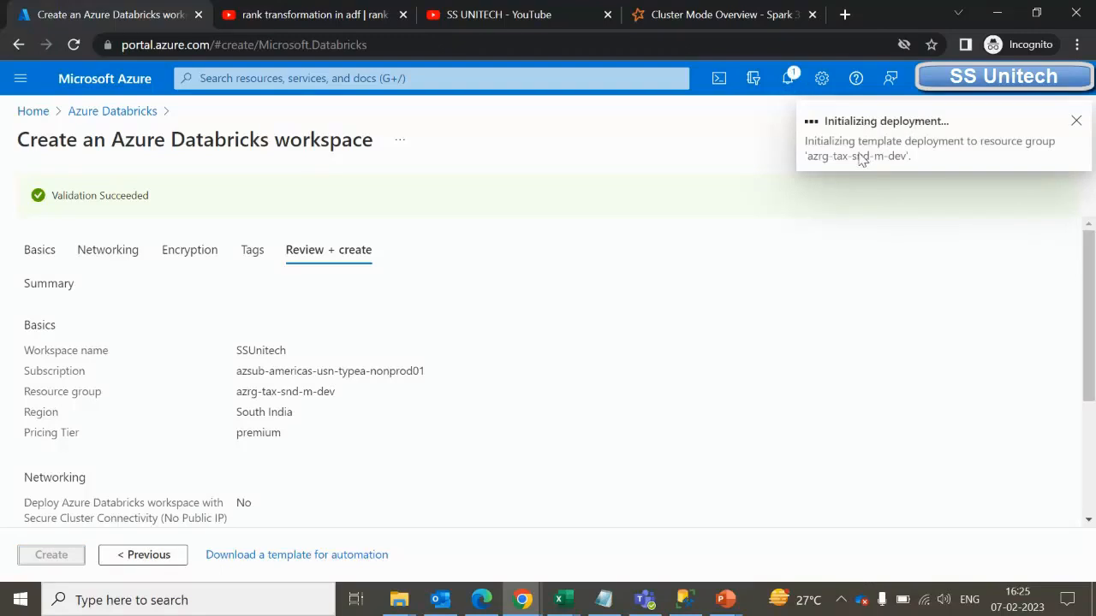
mouse_move(505, 346)
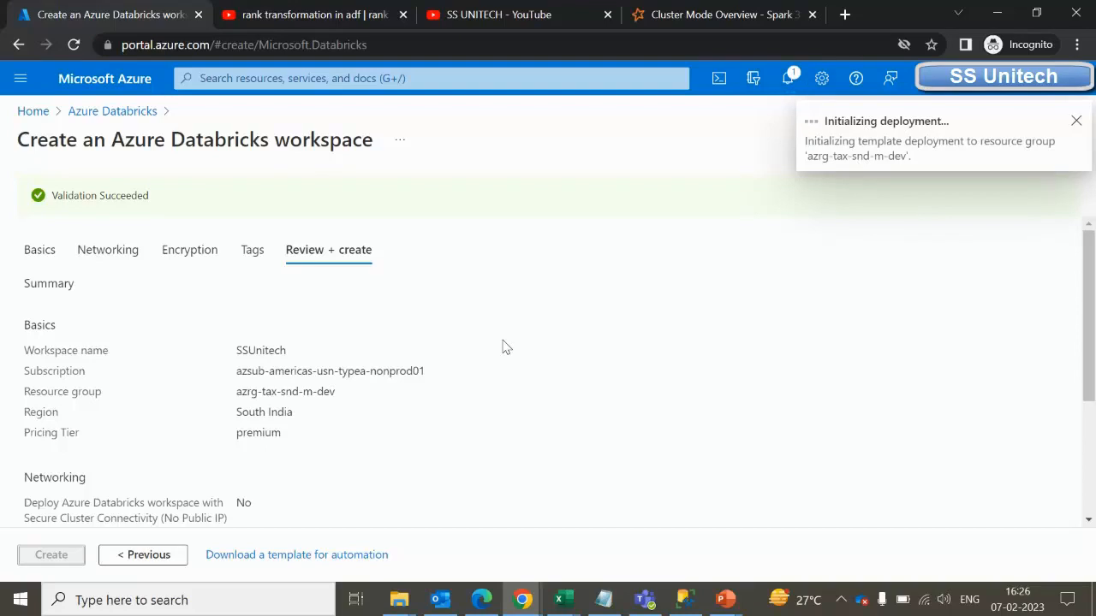
left_click(51, 554)
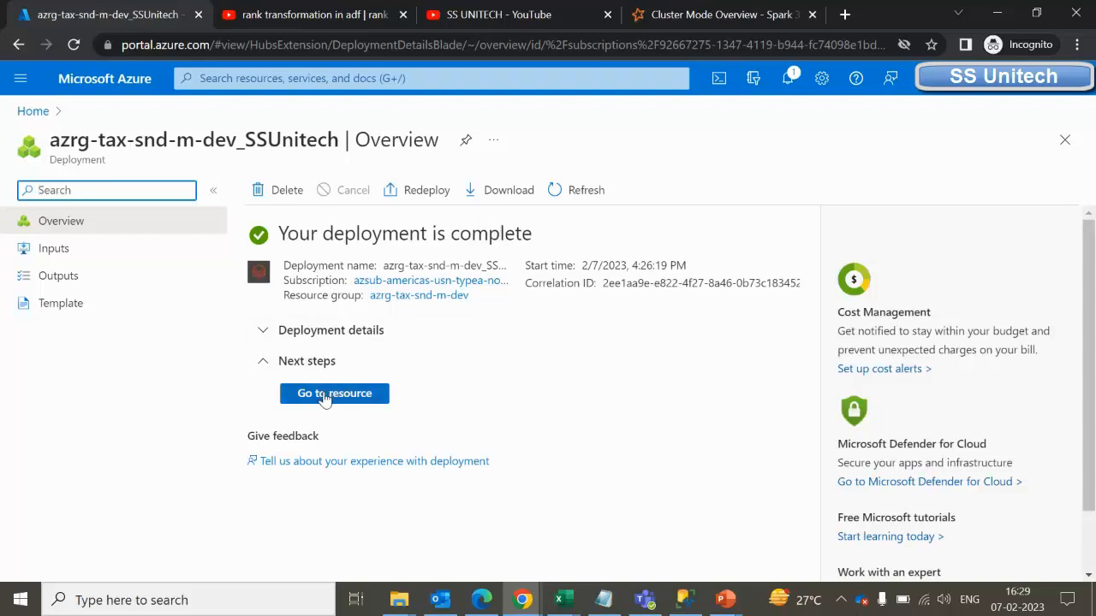
mouse_move(334, 392)
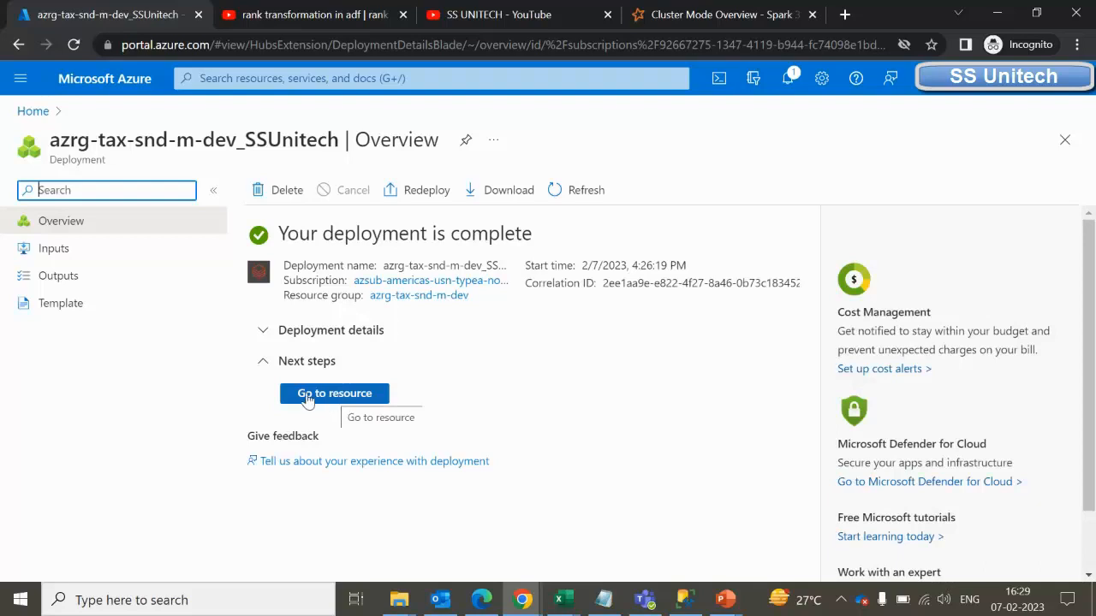
Go to the deployed SSUnitech resource and scroll its Overview down to Launch Workspace.
left_click(334, 392)
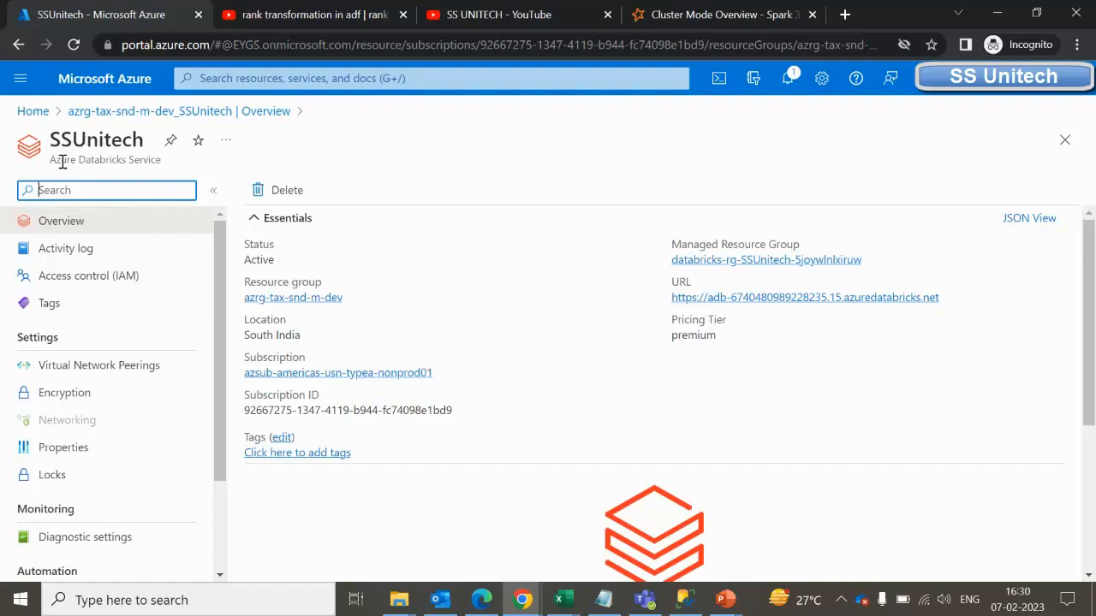
mouse_move(86, 134)
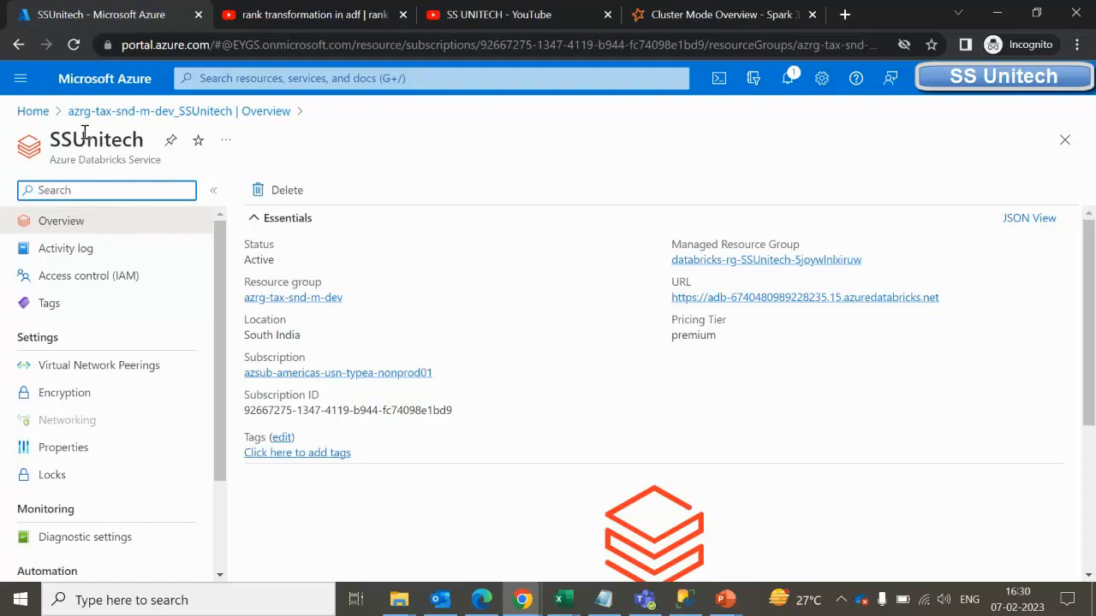
scroll("down", 3)
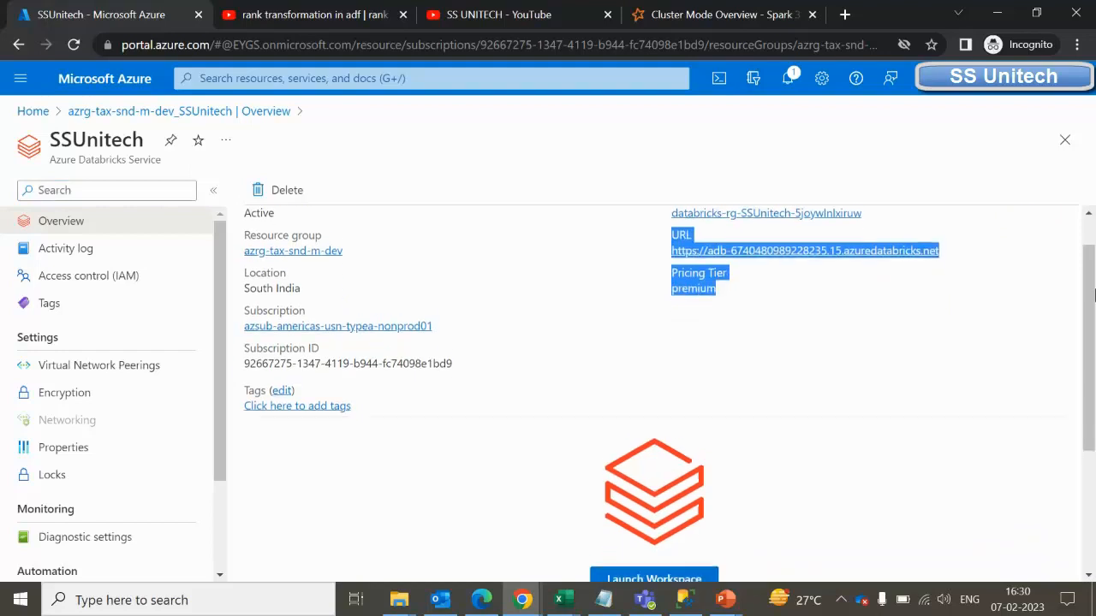
scroll("down", 3)
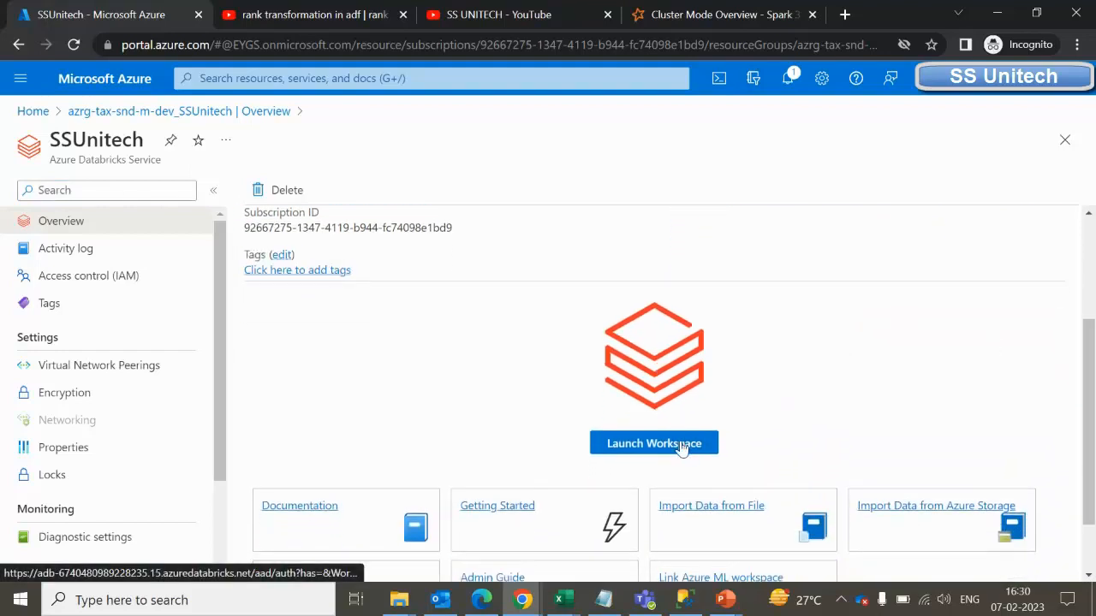
Launch the SSUnitech workspace, signing in to Databricks via Azure AD single sign-on.
left_click(654, 442)
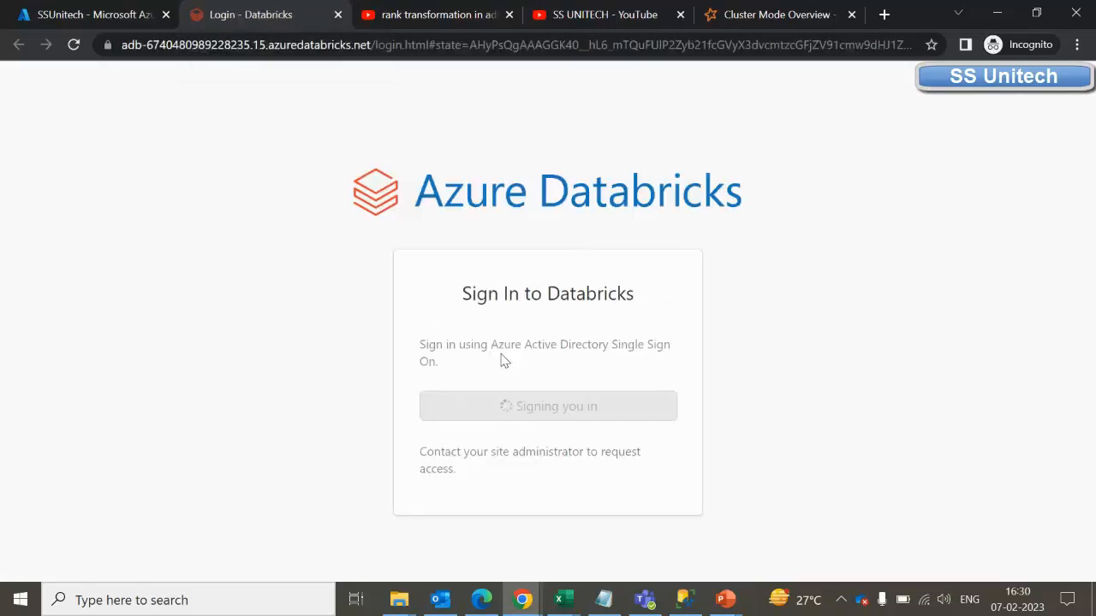
mouse_move(548, 342)
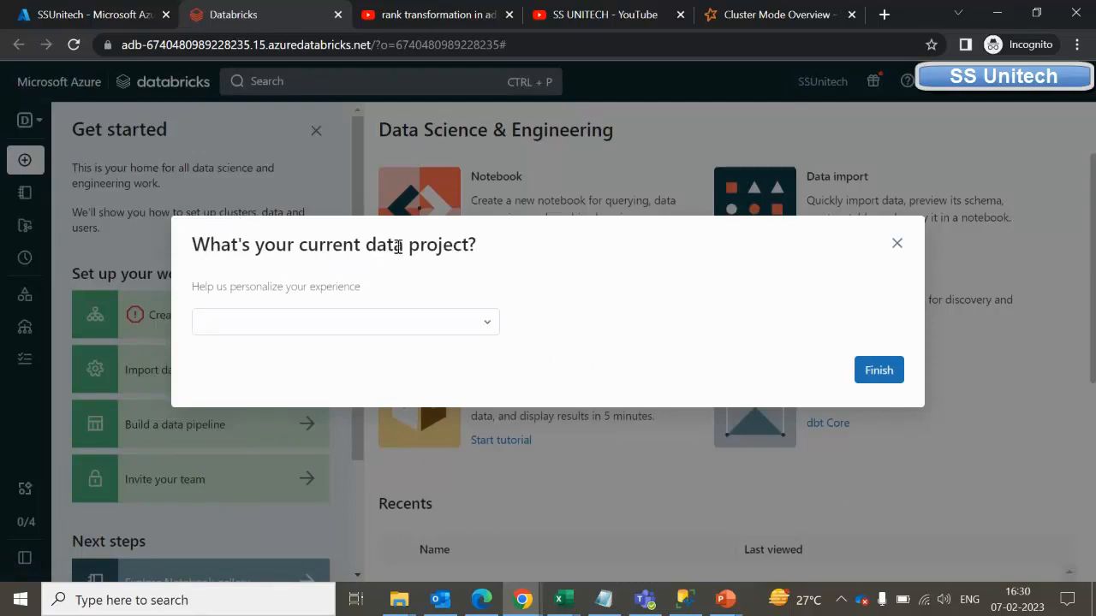
Peek at the data project choices, then close the 'What's your current data project?' dialog unanswered.
left_click(346, 322)
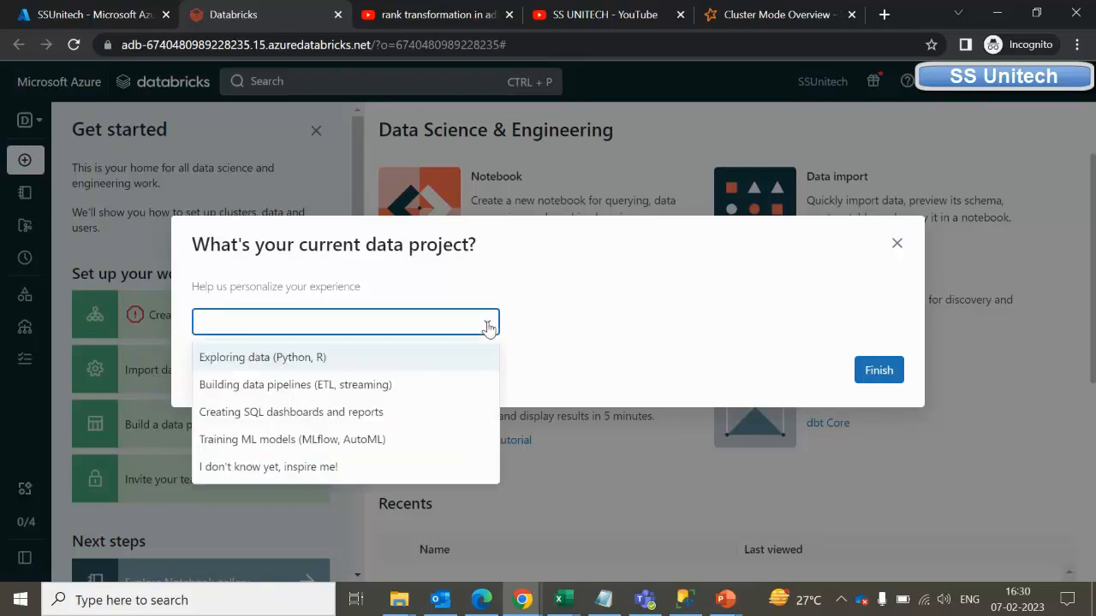
mouse_move(358, 335)
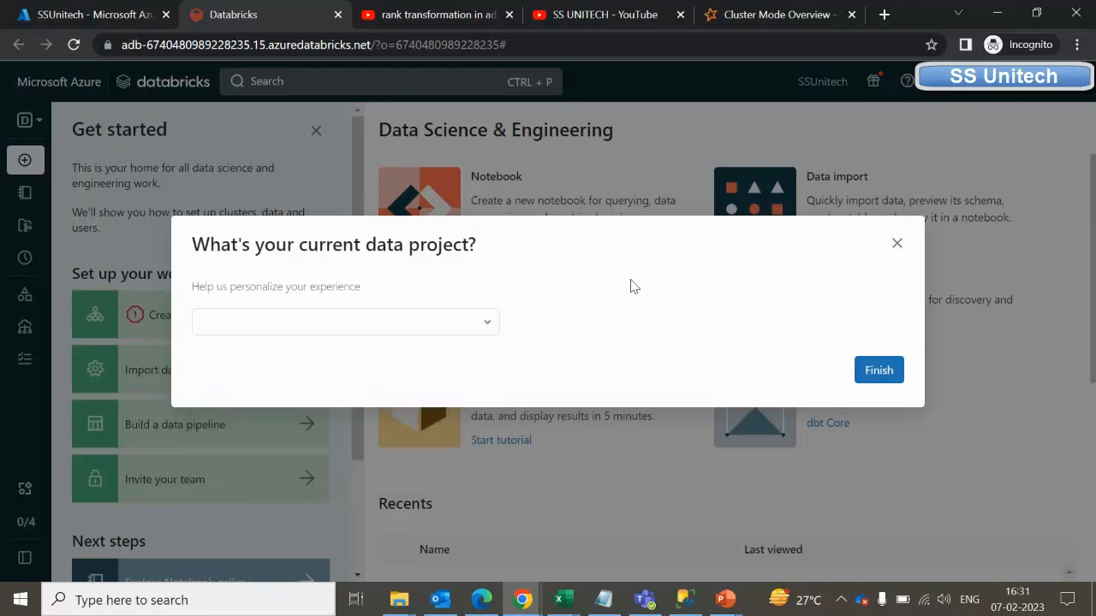
mouse_move(897, 243)
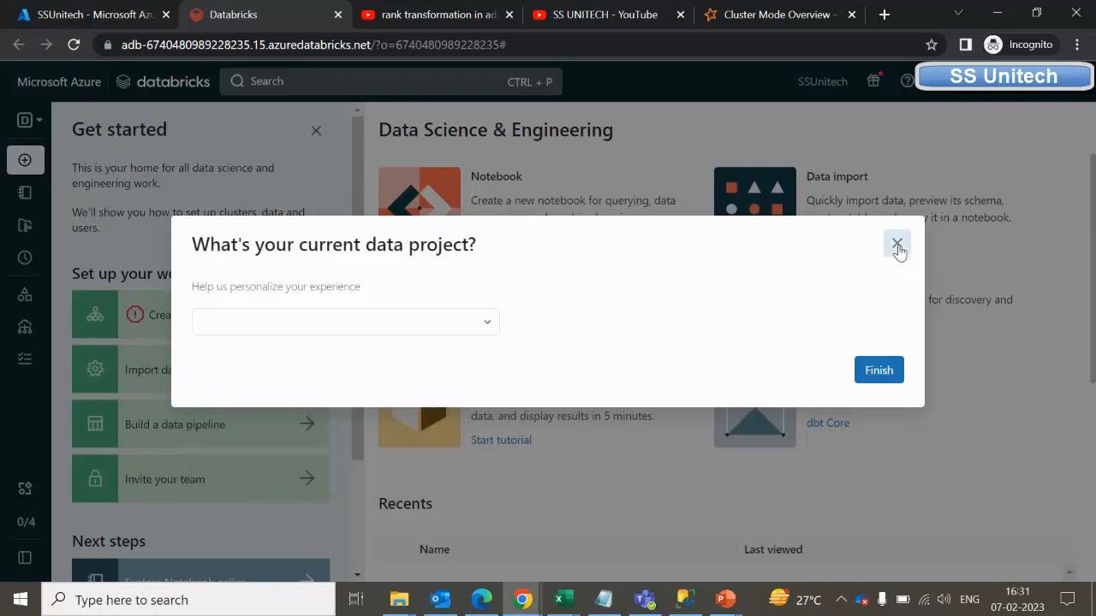
left_click(897, 245)
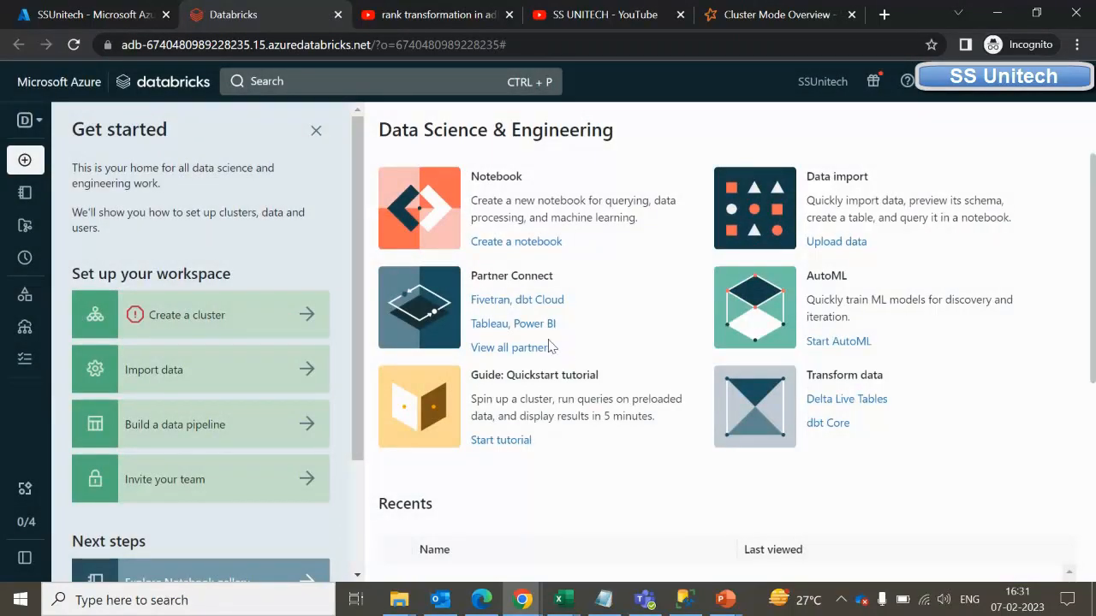
double_click(120, 130)
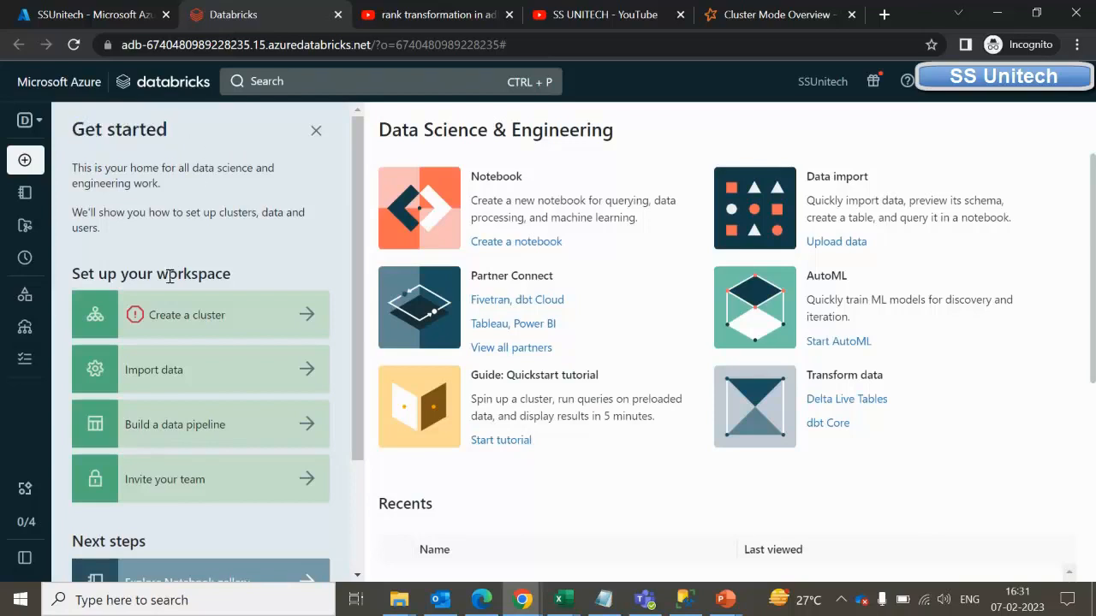
mouse_move(155, 321)
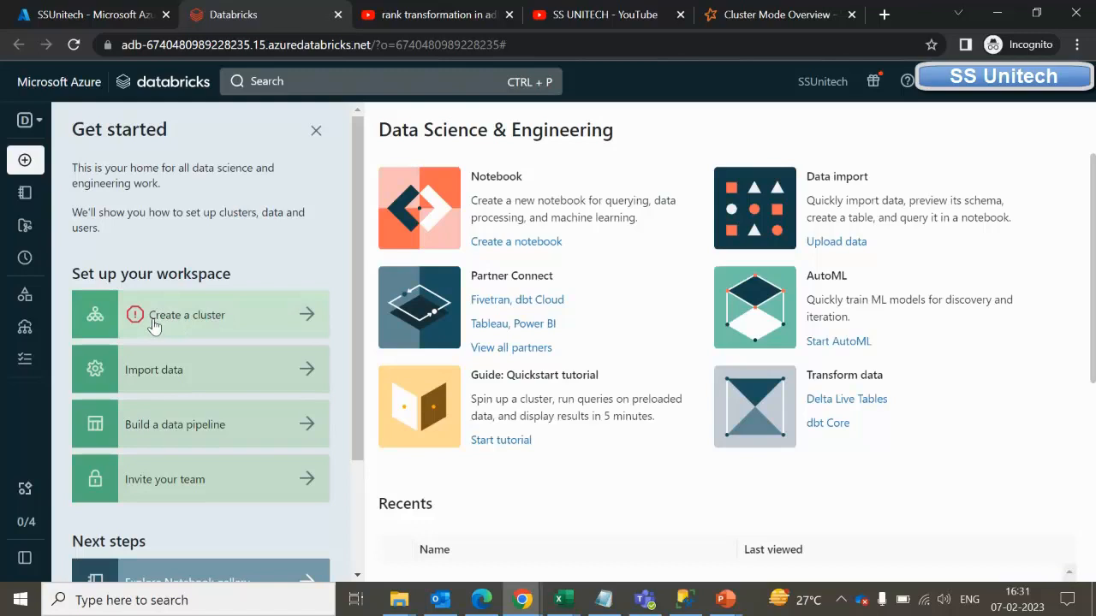
mouse_move(240, 327)
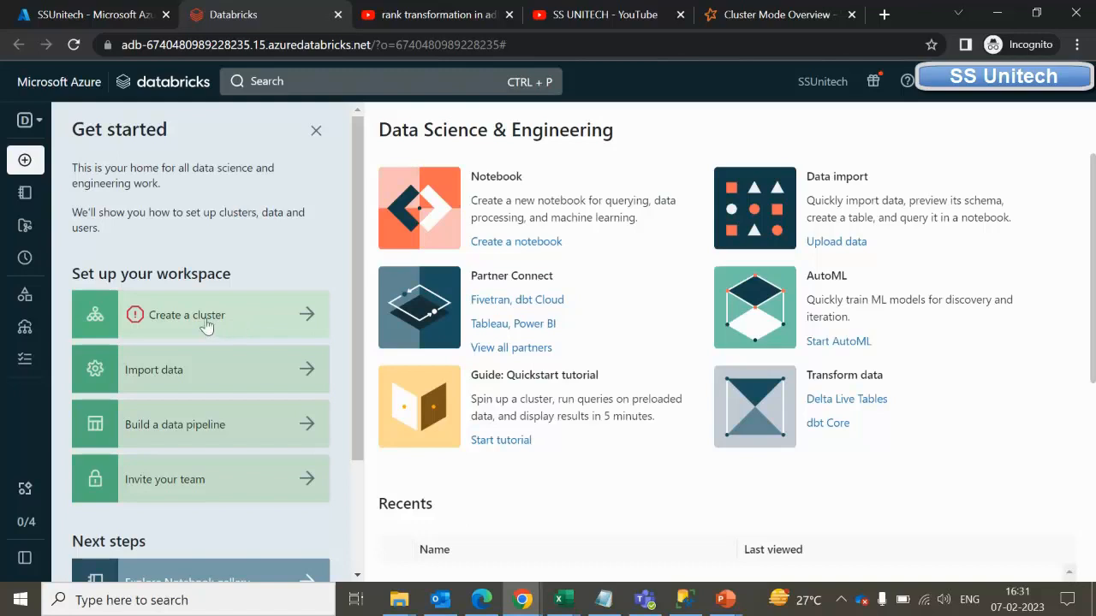
mouse_move(150, 274)
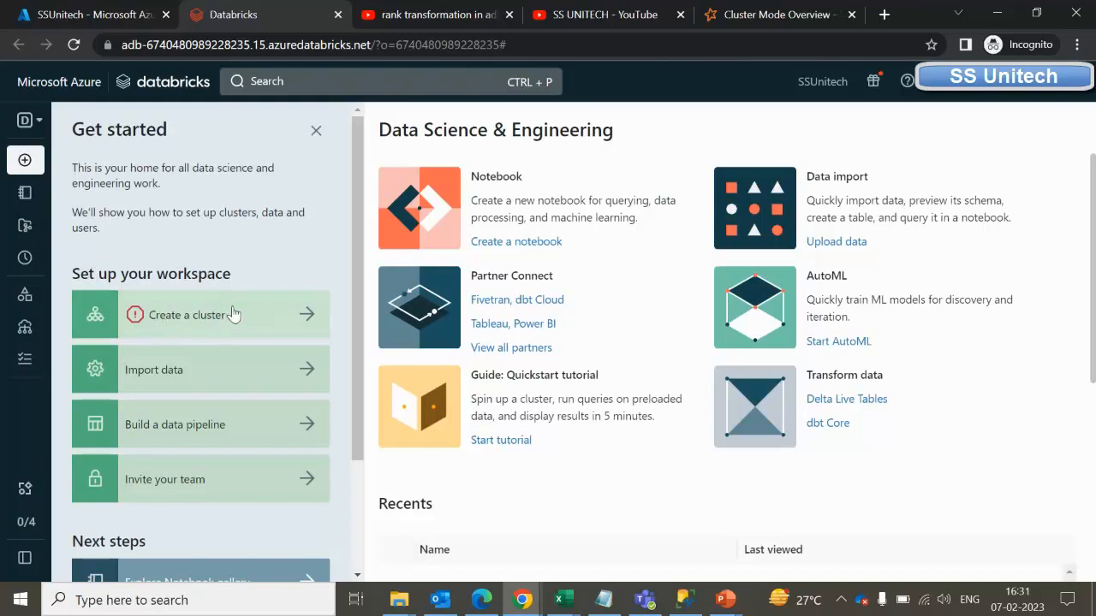
mouse_move(222, 378)
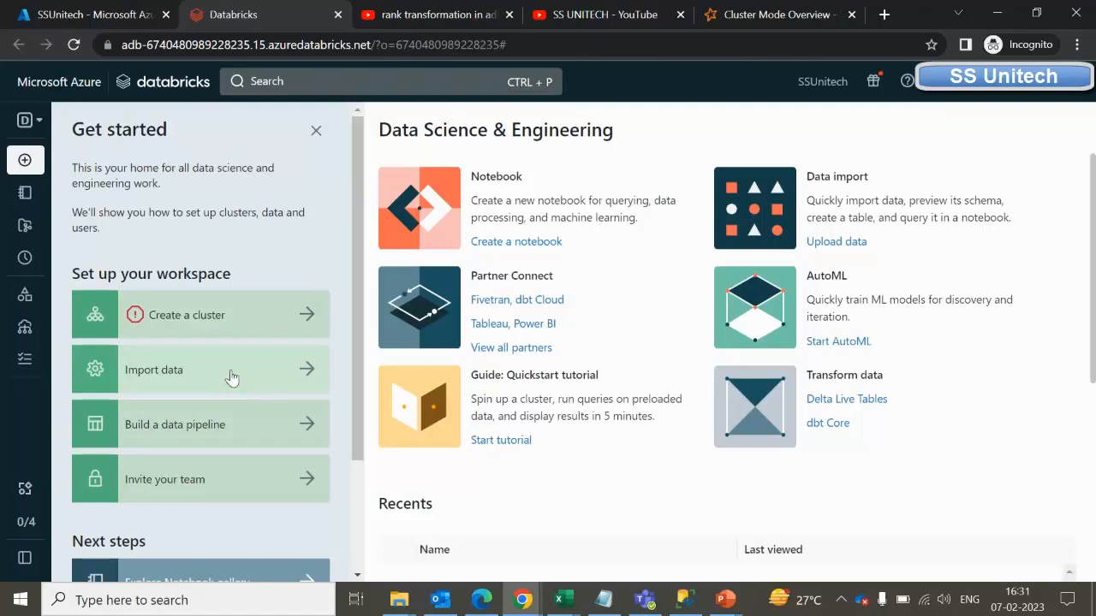
mouse_move(186, 387)
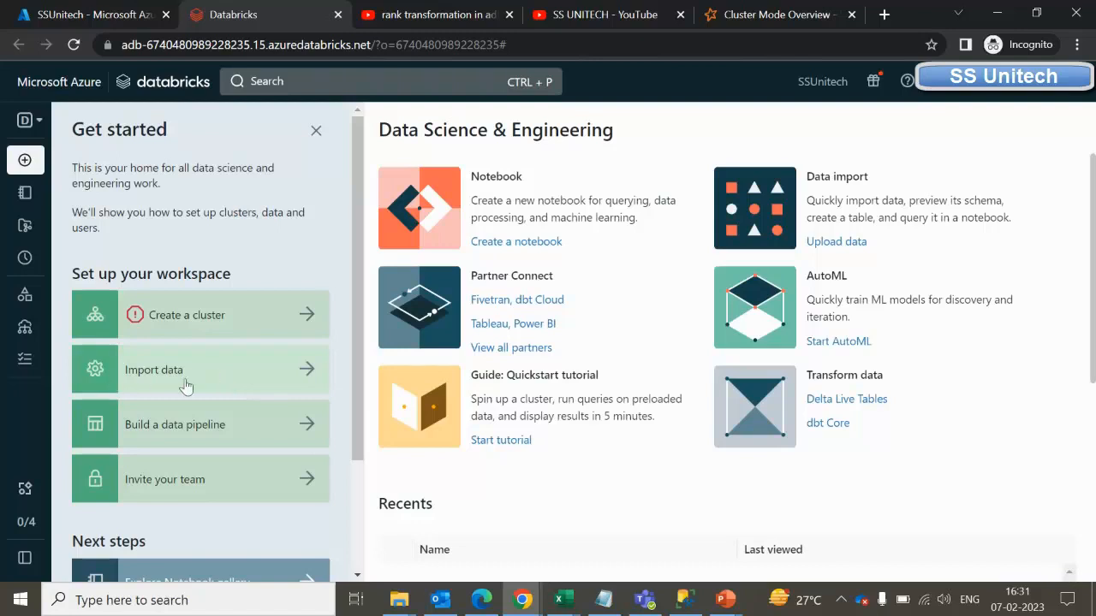
mouse_move(180, 375)
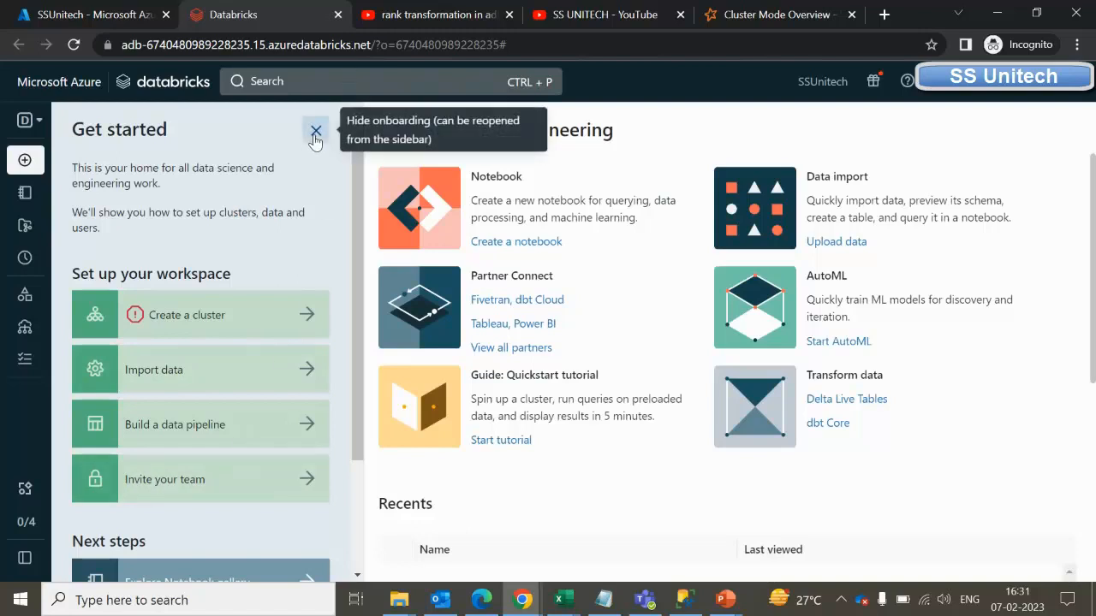
Hide the Get started panel, expand the sidebar and bring up its menu display options.
left_click(316, 130)
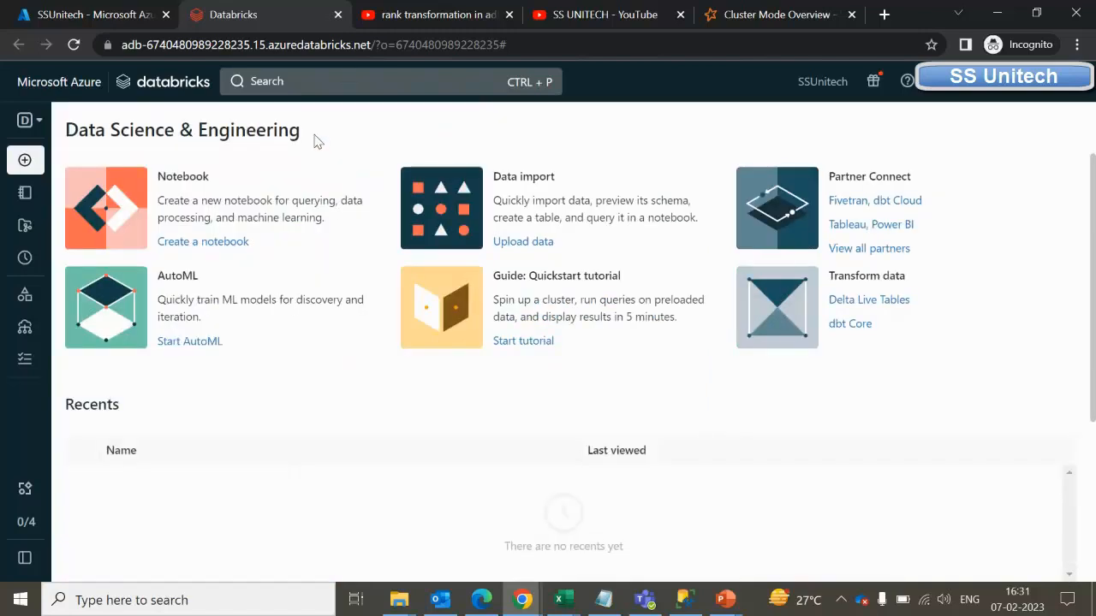
mouse_move(101, 161)
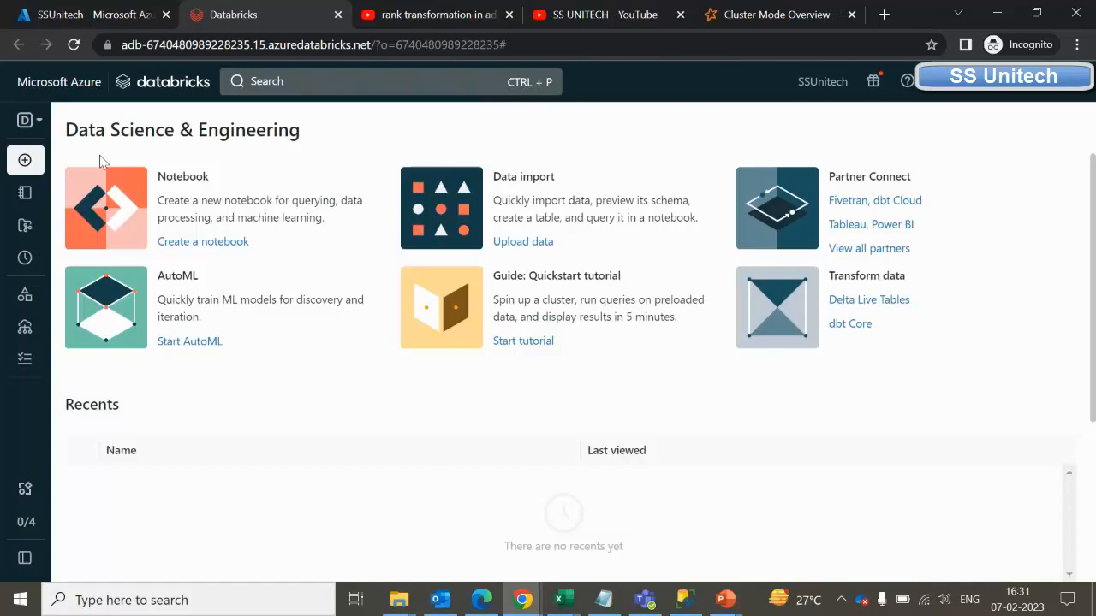
left_click(24, 120)
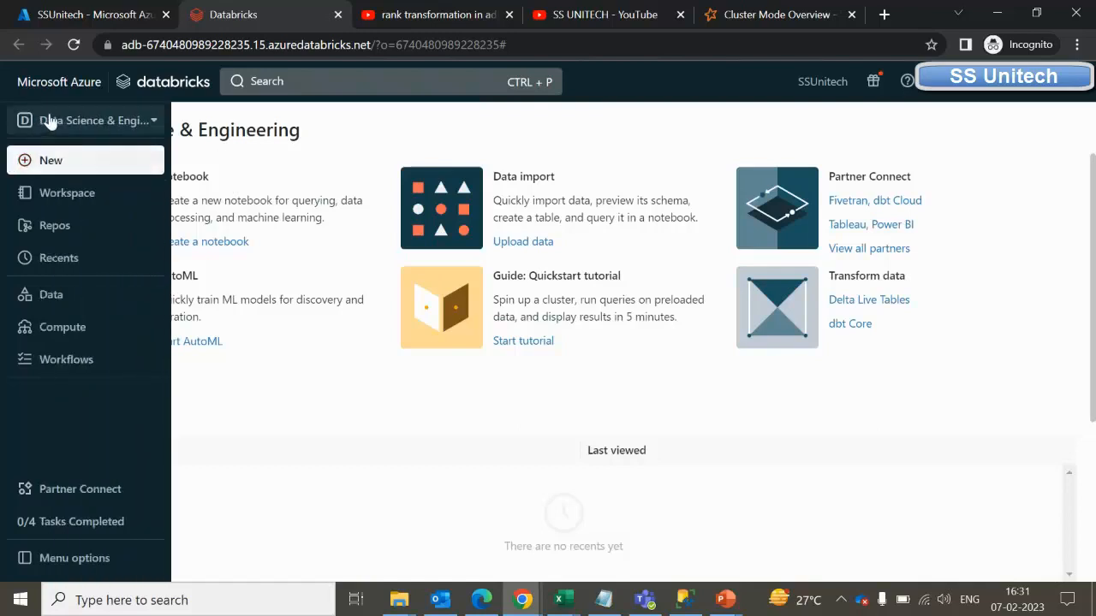
mouse_move(75, 558)
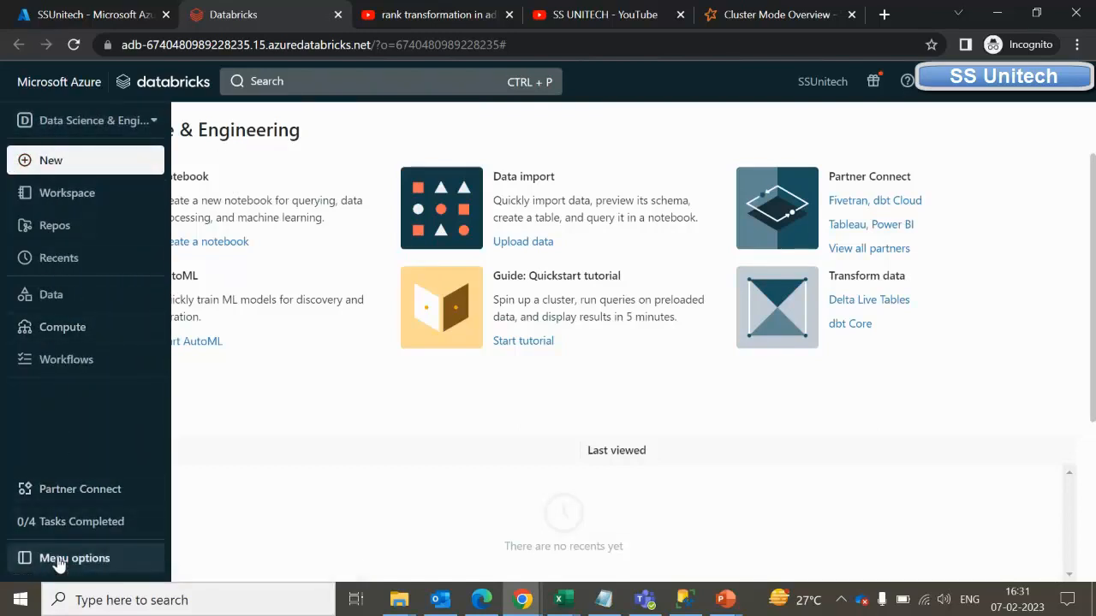
left_click(75, 558)
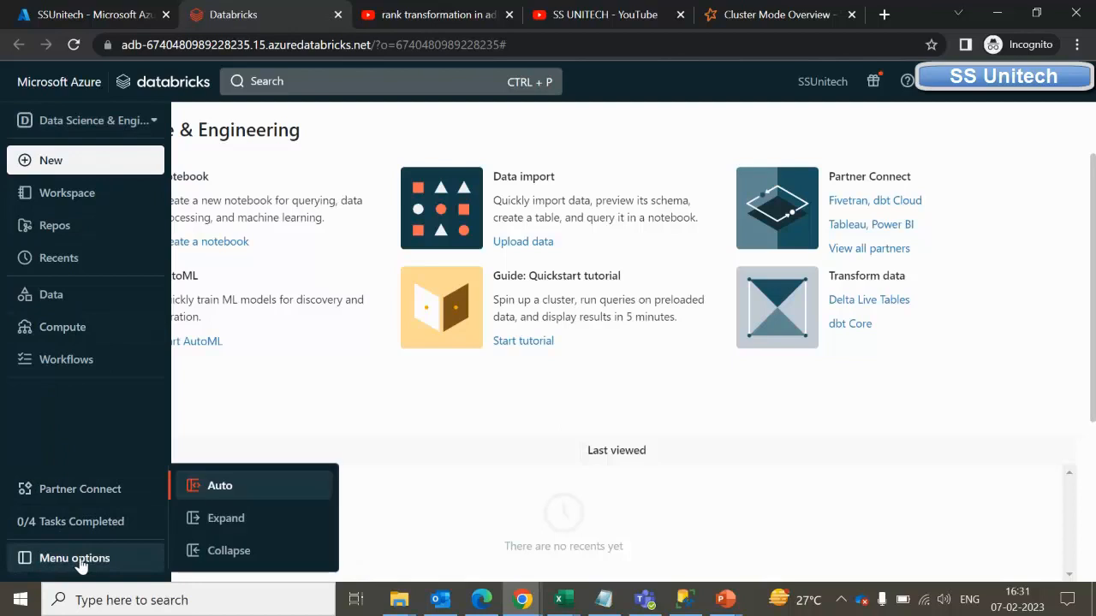
mouse_move(247, 487)
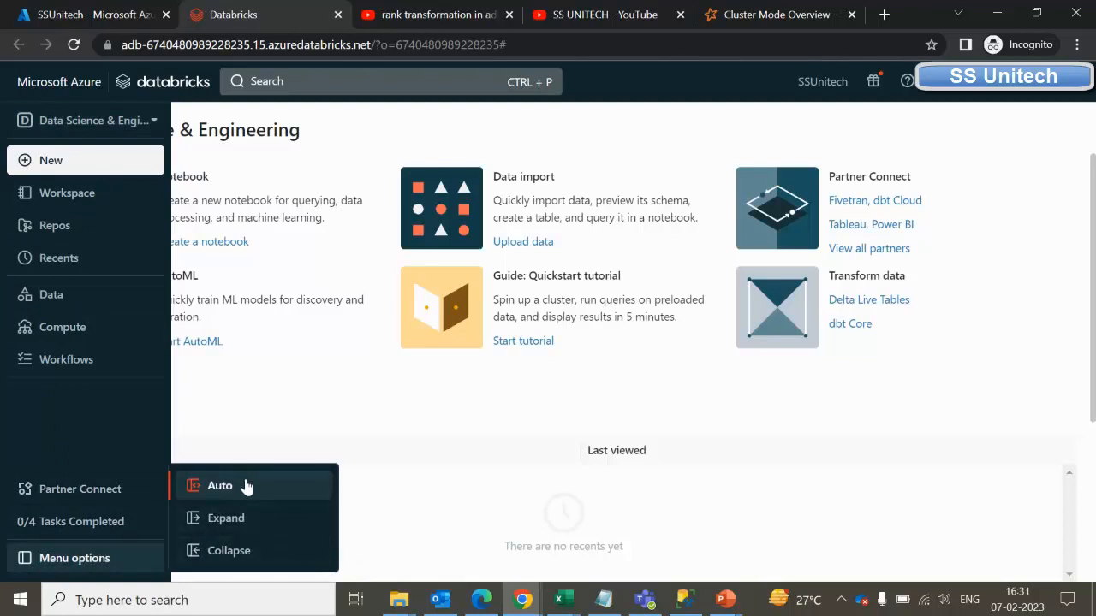
mouse_move(248, 551)
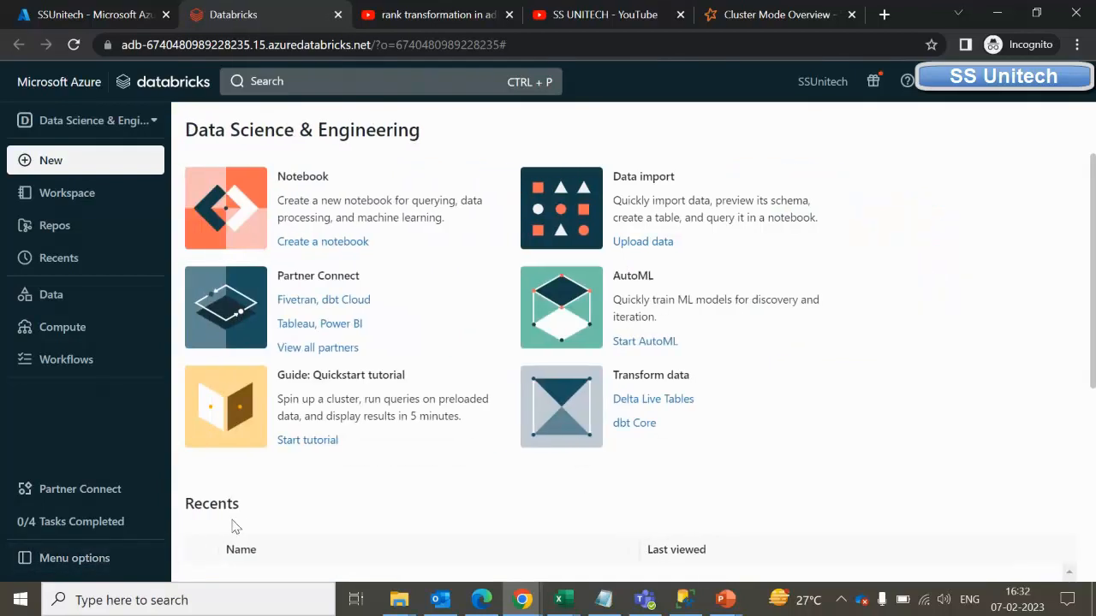
mouse_move(257, 537)
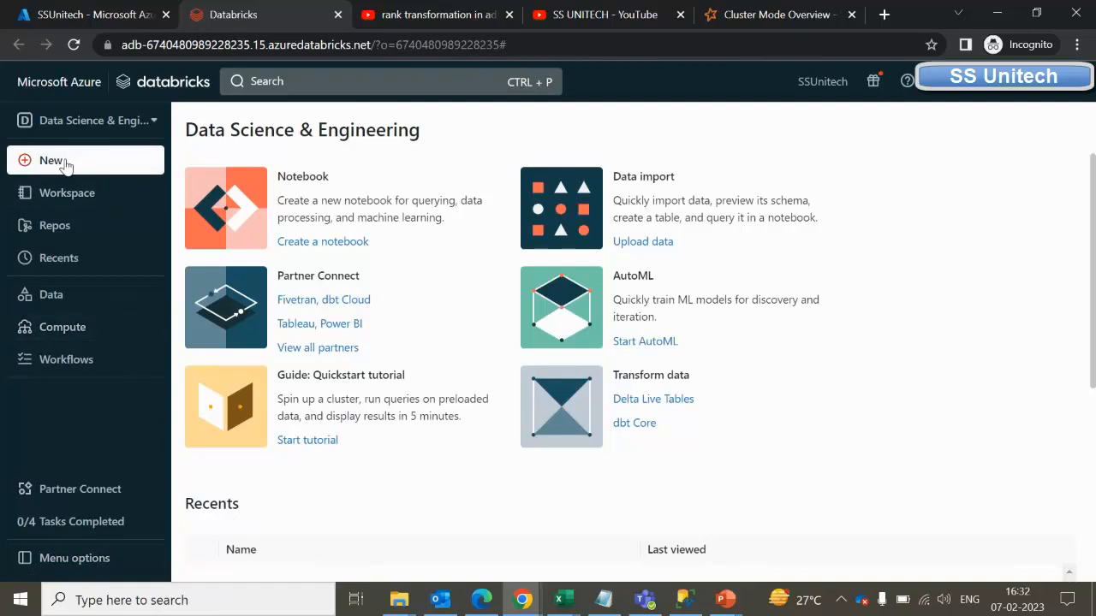
left_click(51, 161)
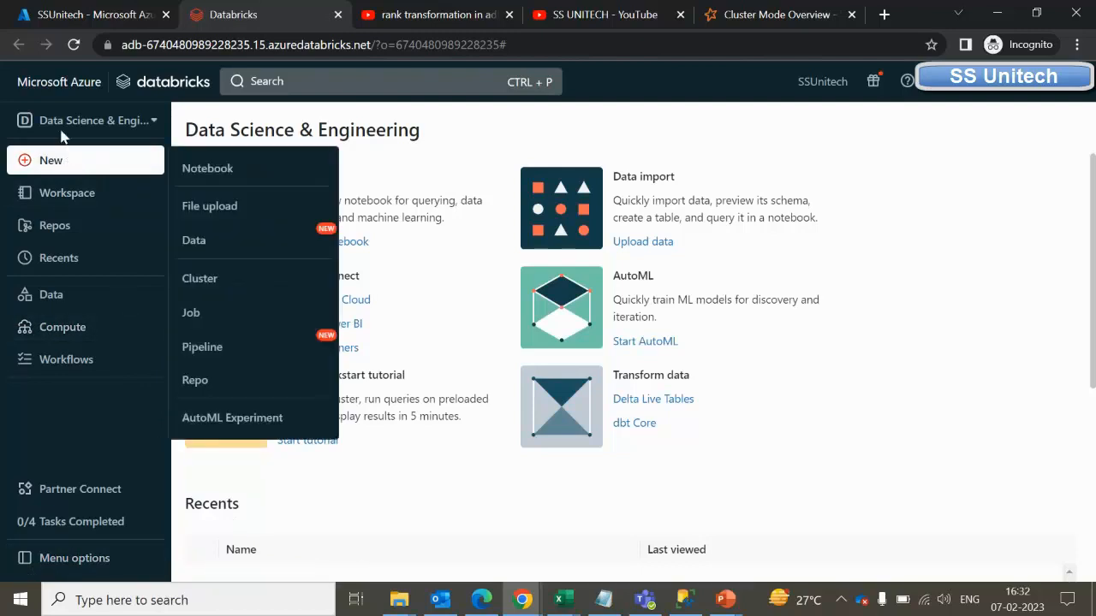
left_click(96, 120)
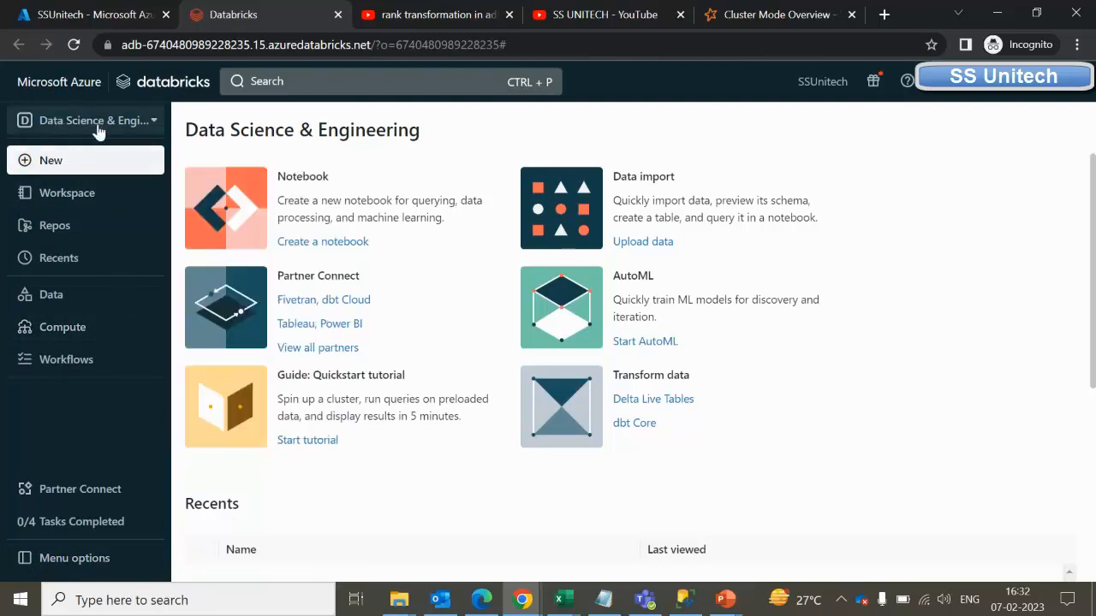
left_click(89, 119)
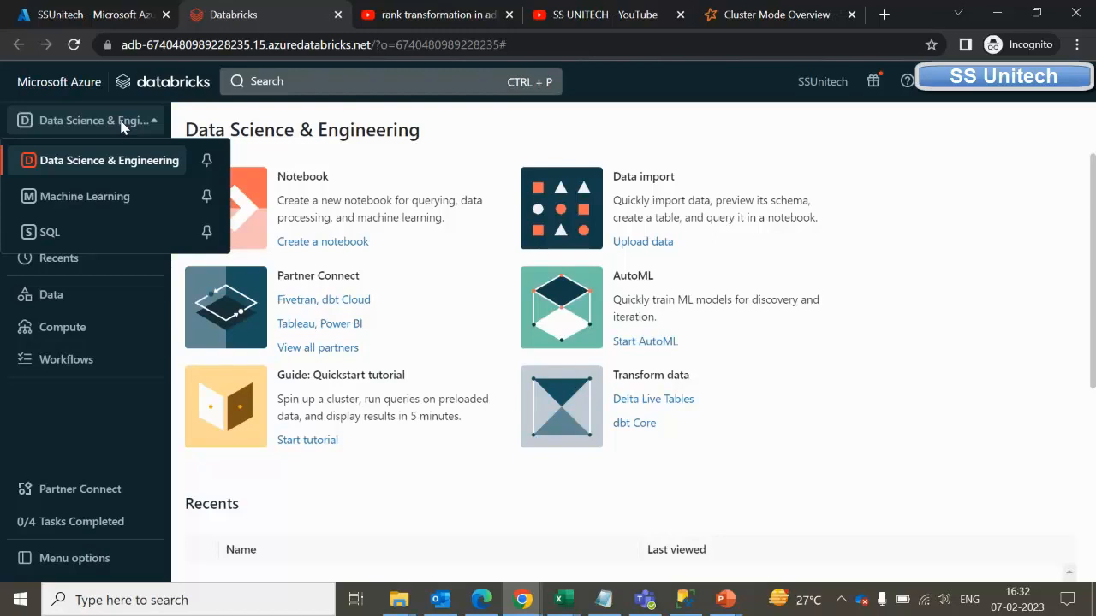
mouse_move(110, 160)
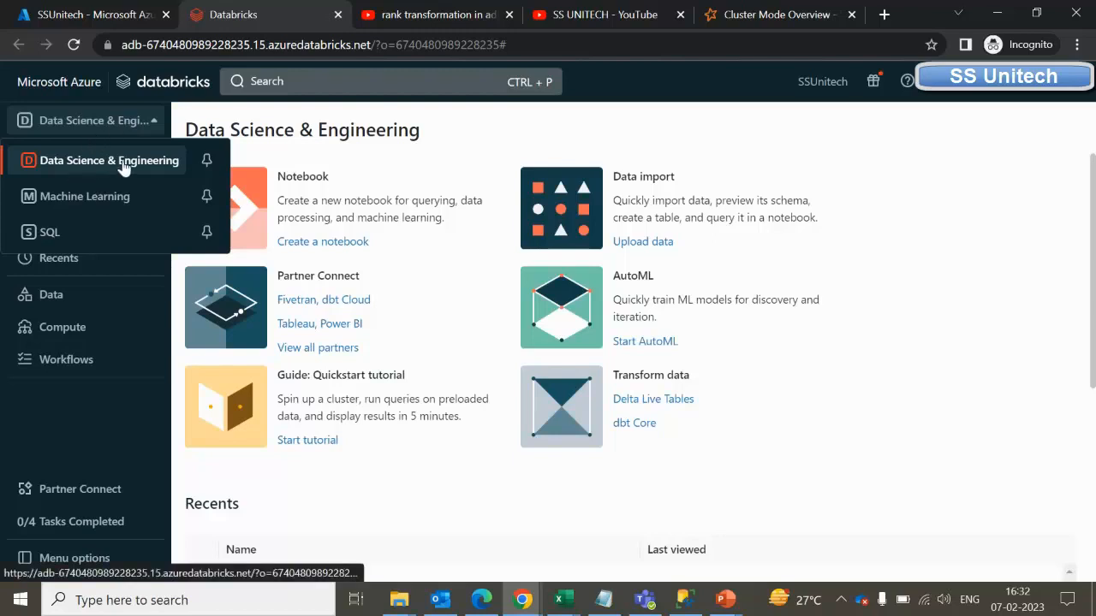
mouse_move(84, 195)
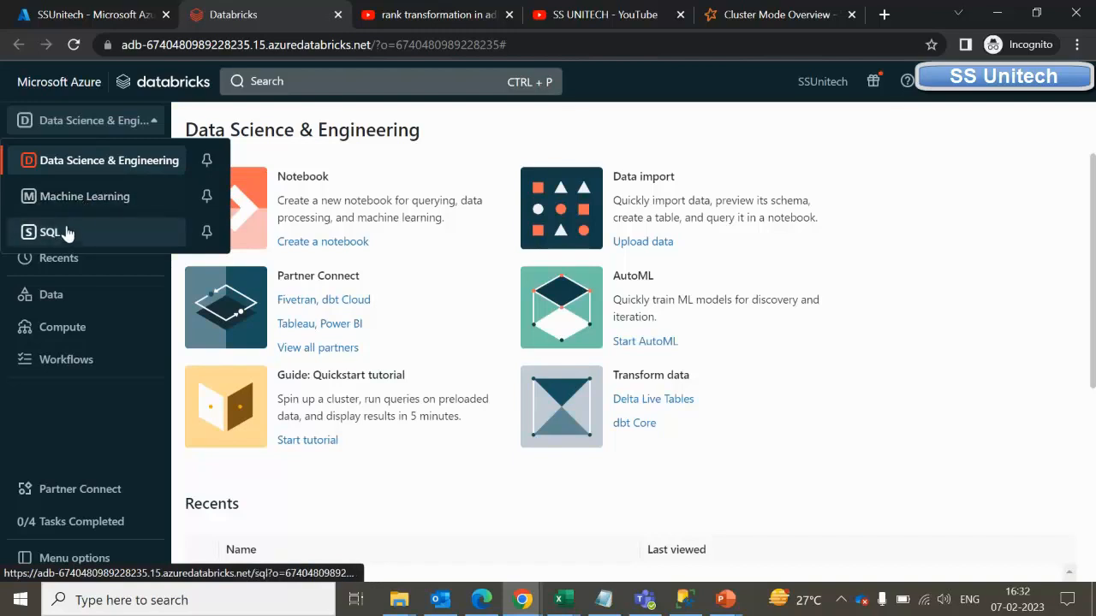
mouse_move(110, 161)
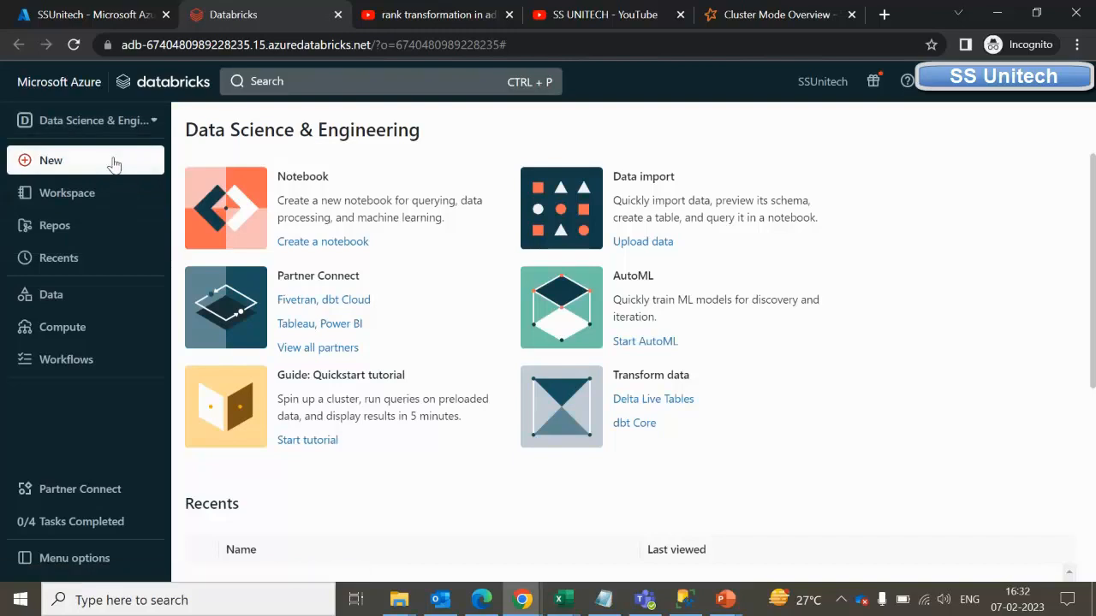
mouse_move(69, 170)
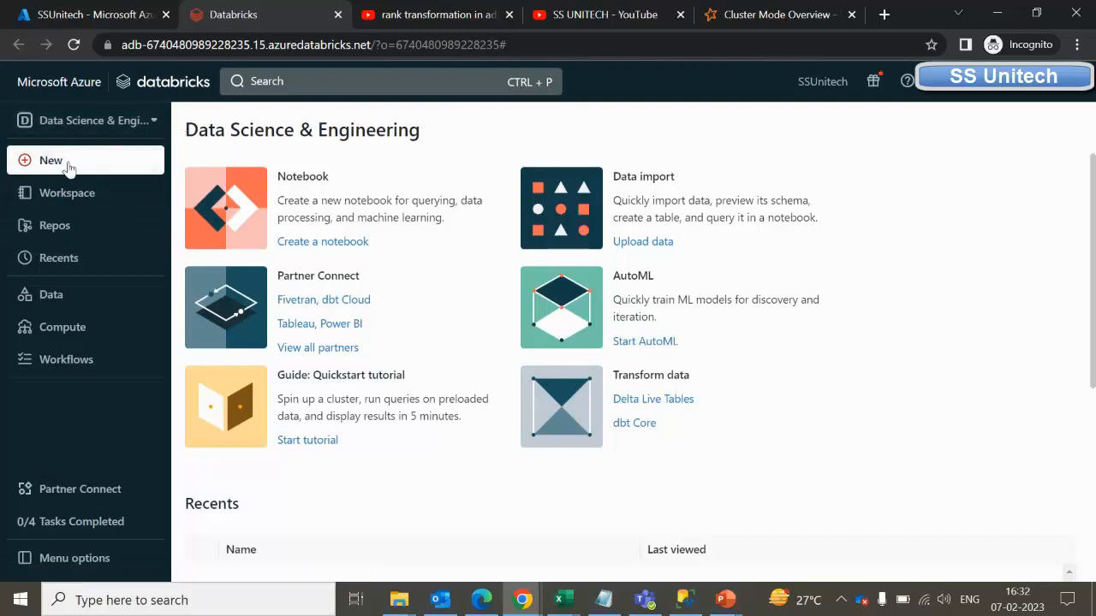
Glance at the New creation options, then open the Workspace browser listing Shared and Users folders.
left_click(49, 161)
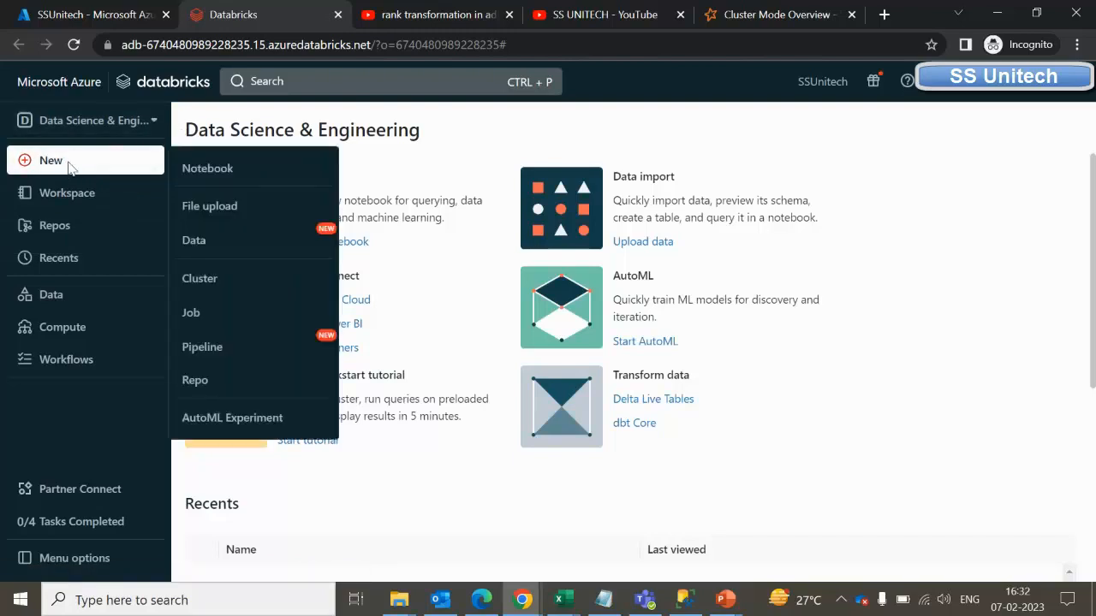
mouse_move(274, 174)
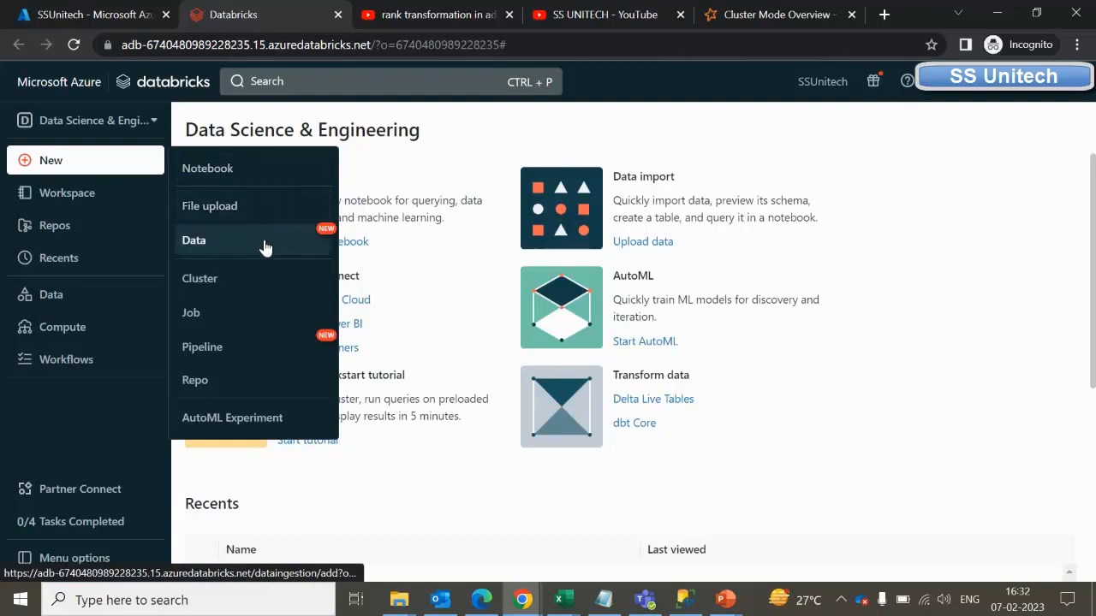
mouse_move(231, 380)
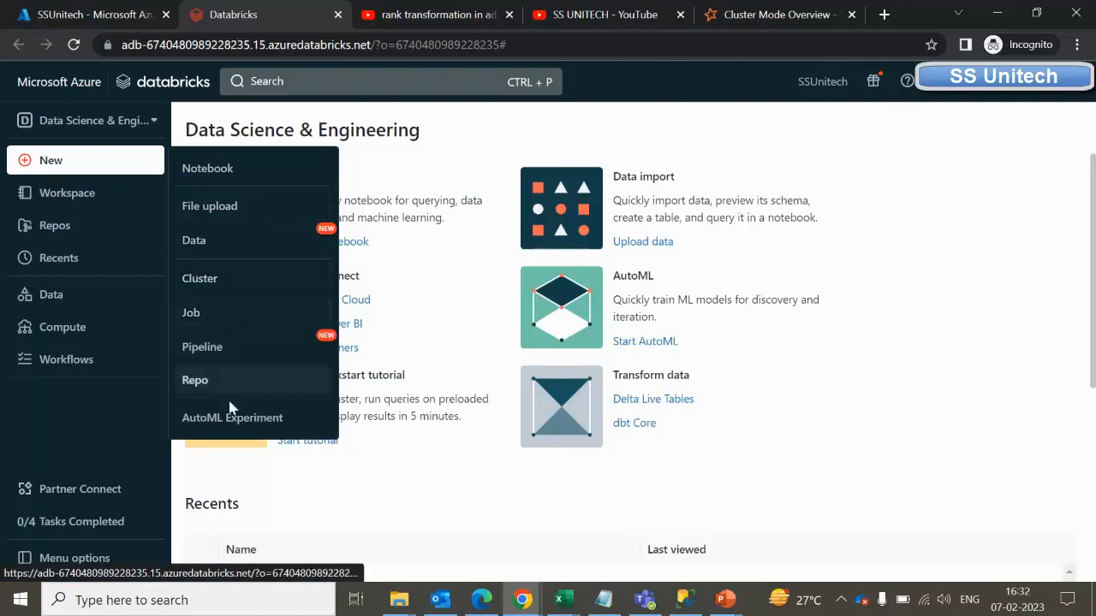
mouse_move(246, 207)
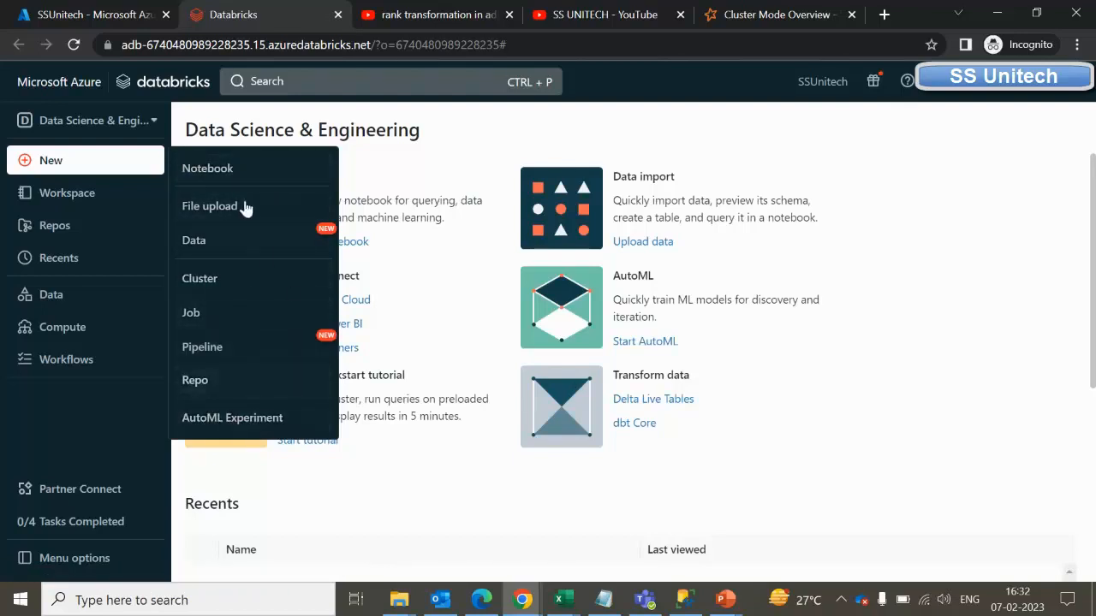
mouse_move(67, 192)
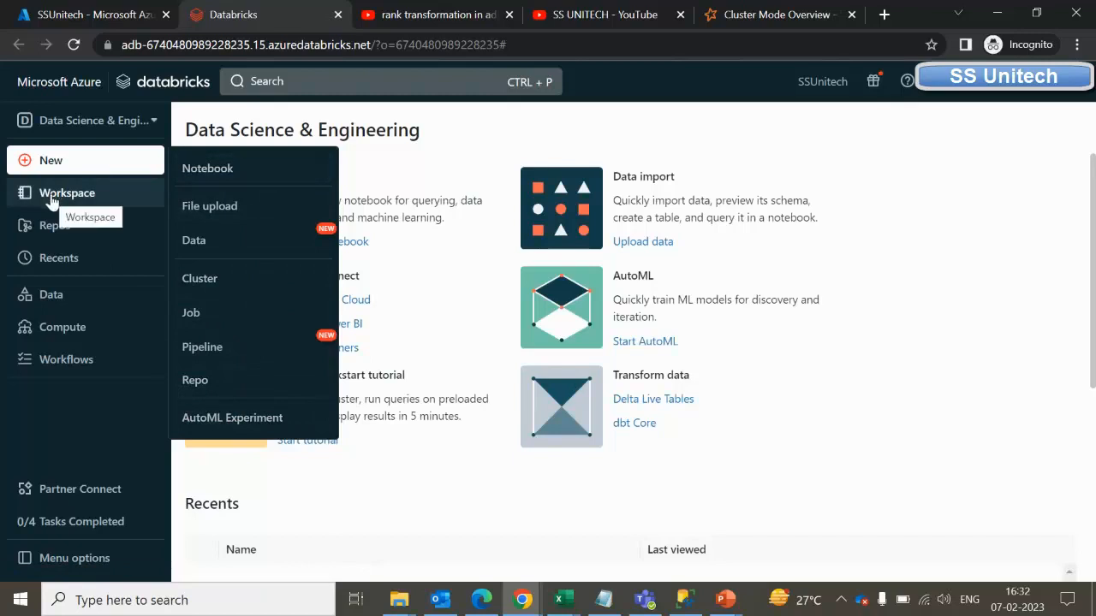
left_click(67, 192)
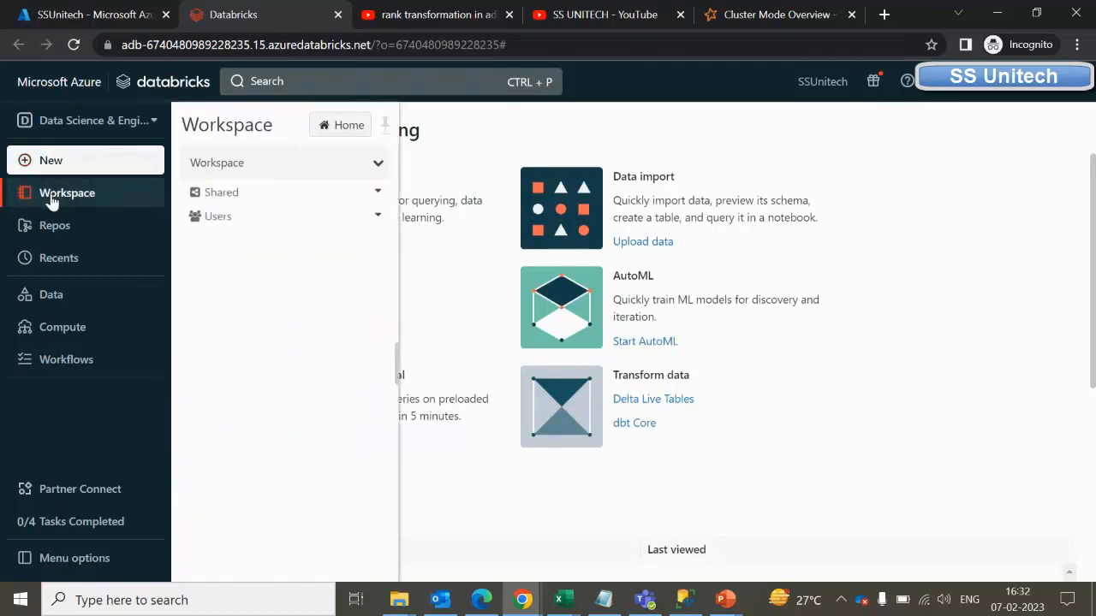
mouse_move(66, 191)
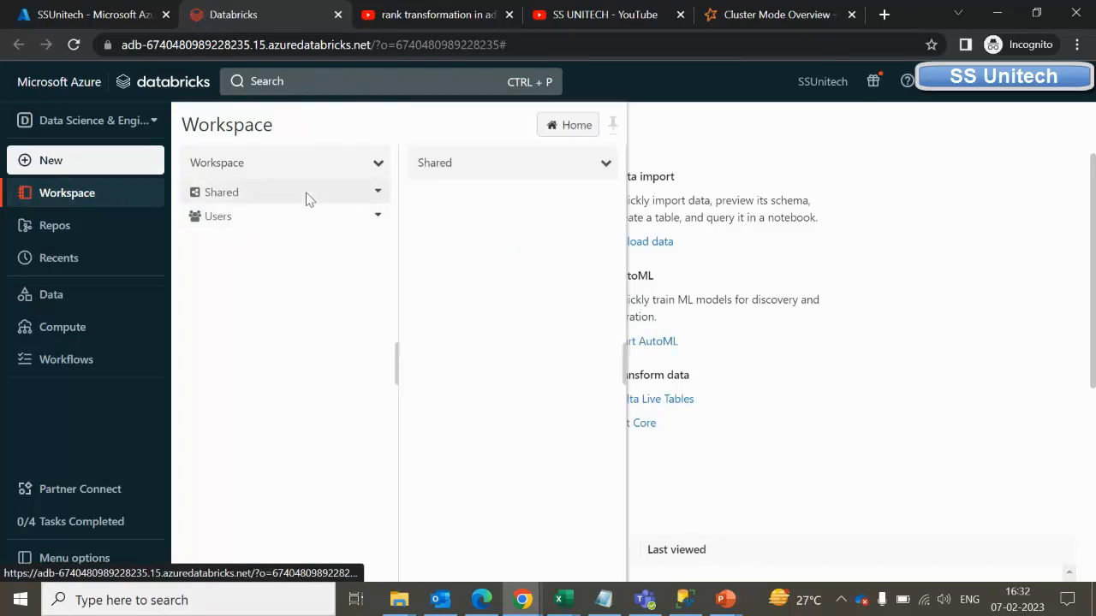
mouse_move(574, 182)
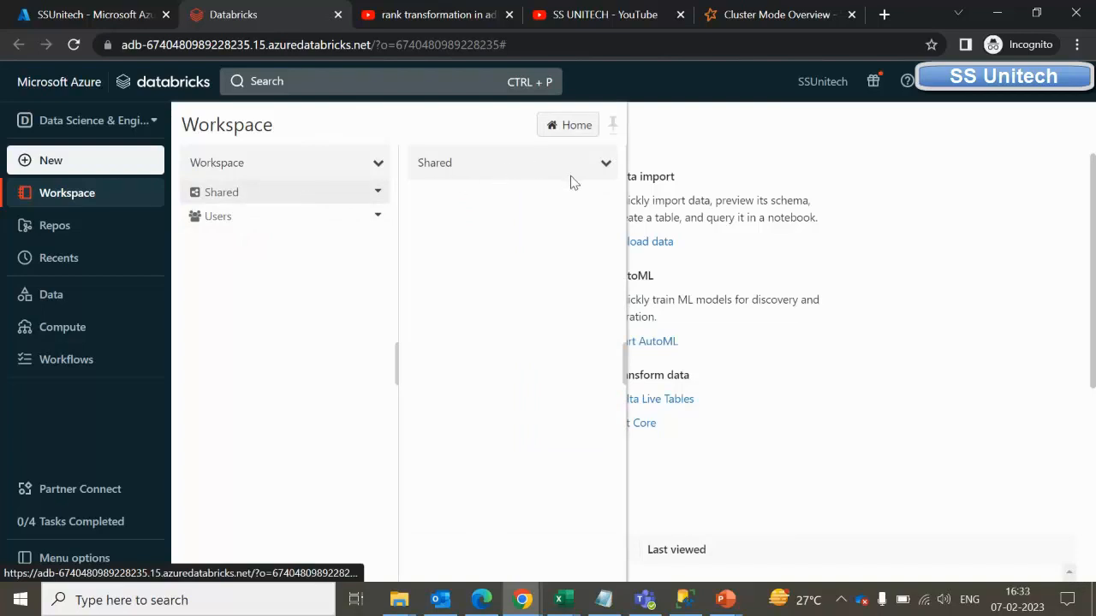
Reveal the Shared folder's actions menu with its Create, Clone, Import, Export and Copy link options.
left_click(606, 162)
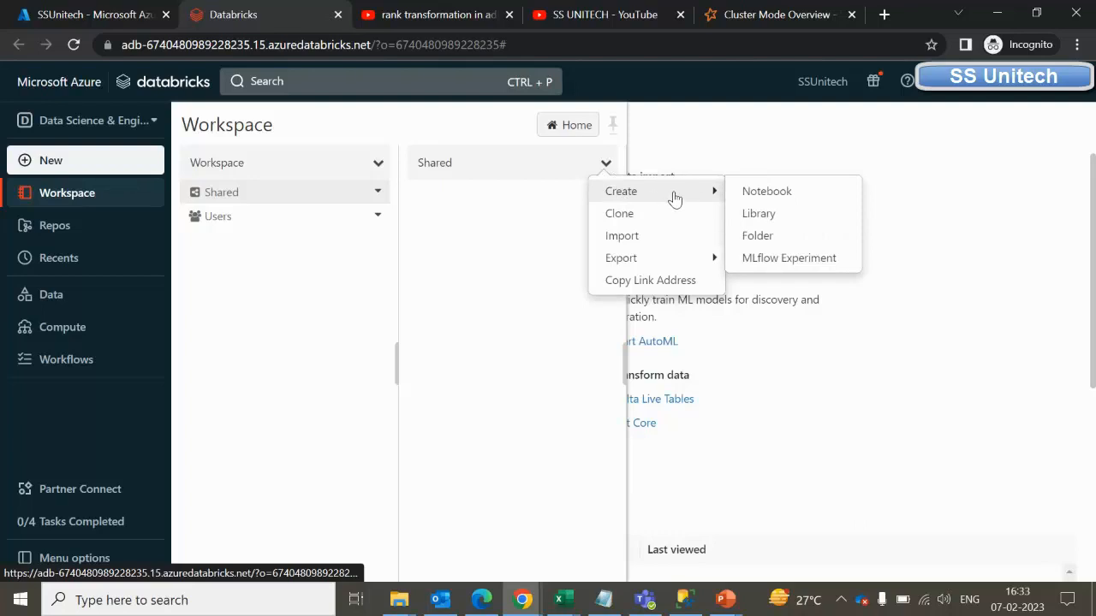
mouse_move(709, 198)
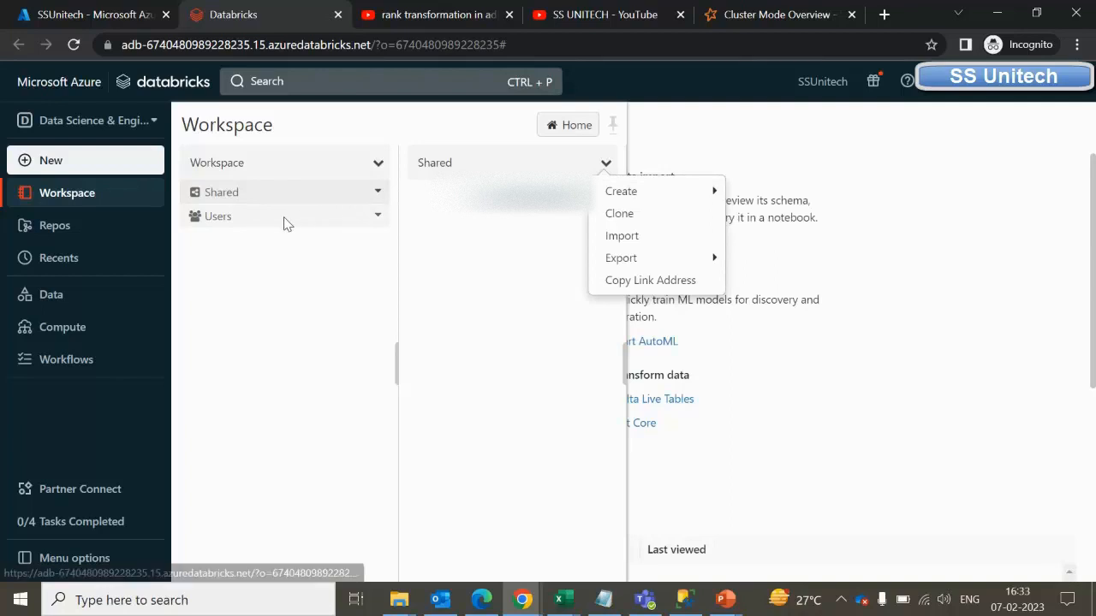
Browse the Users home folder's actions, then dismiss them and close the Workspace browser.
left_click(217, 216)
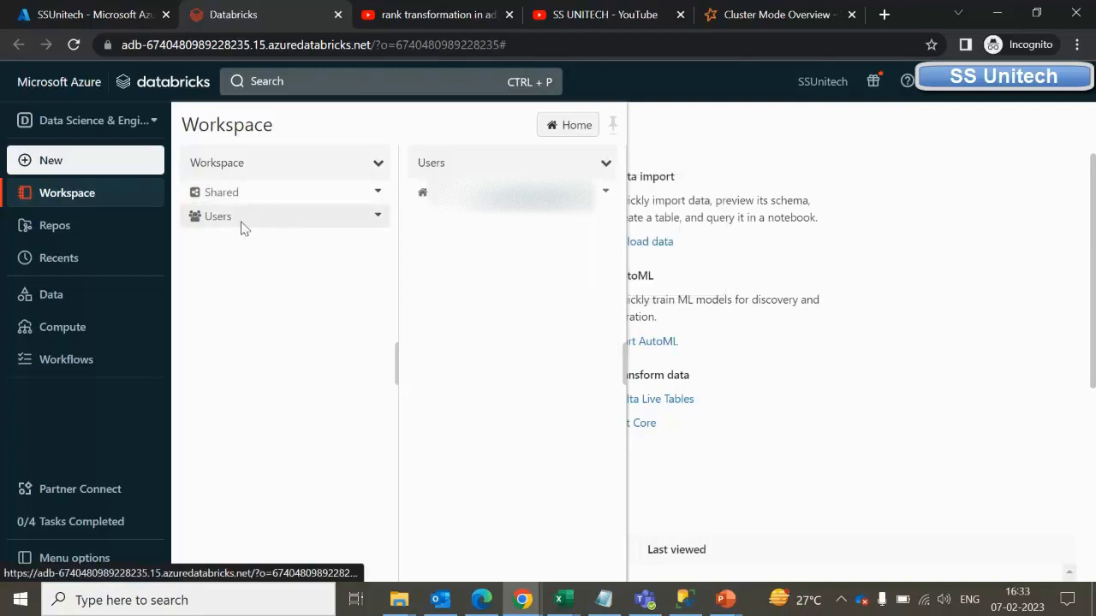
left_click(606, 192)
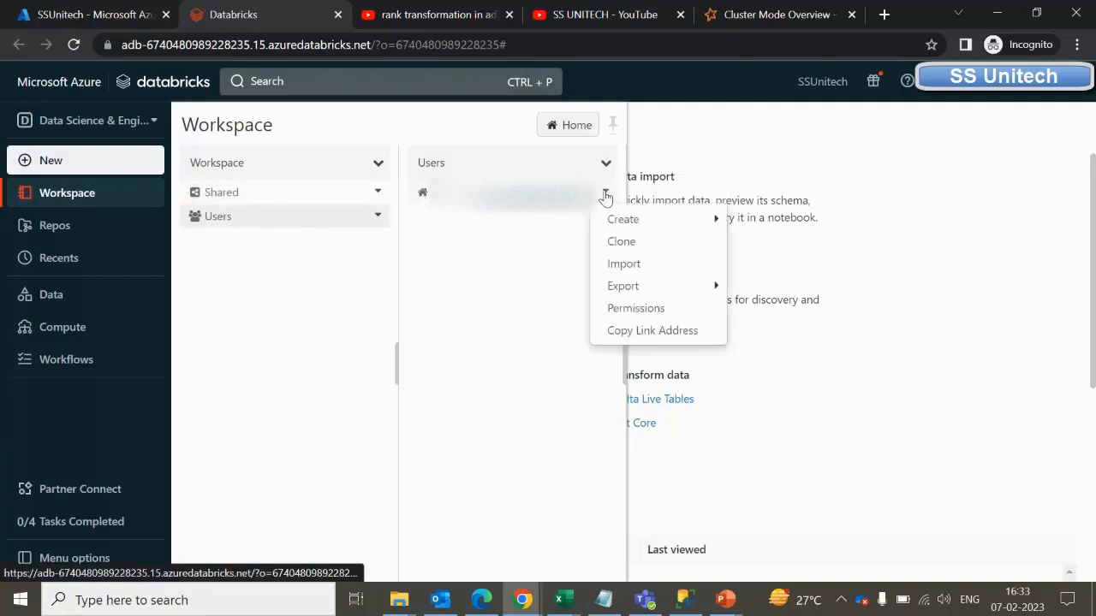
mouse_move(623, 219)
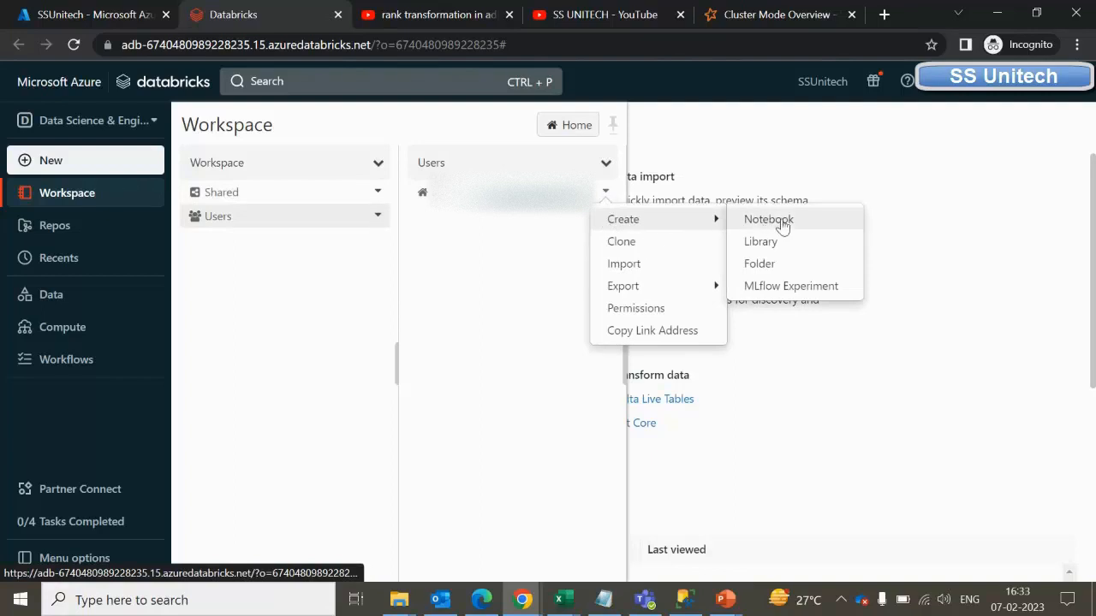
mouse_move(757, 233)
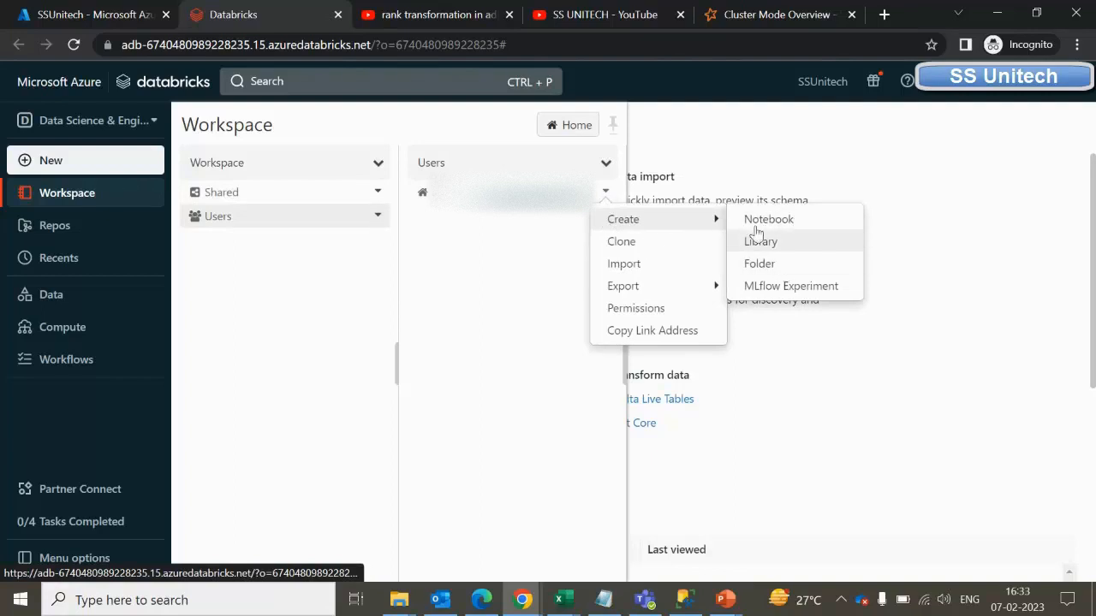
mouse_move(623, 286)
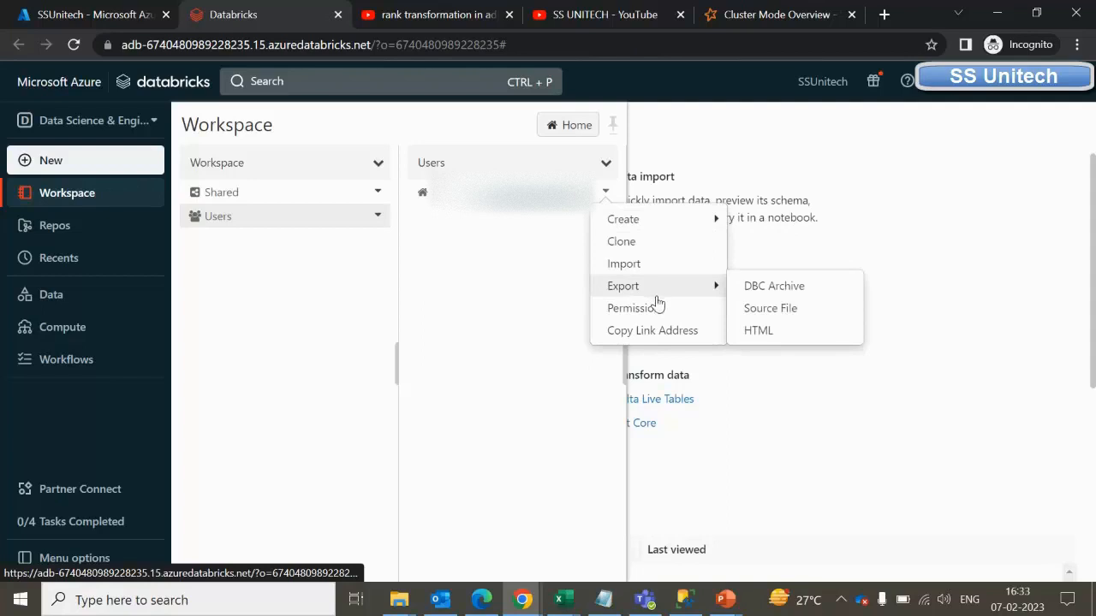
mouse_move(635, 308)
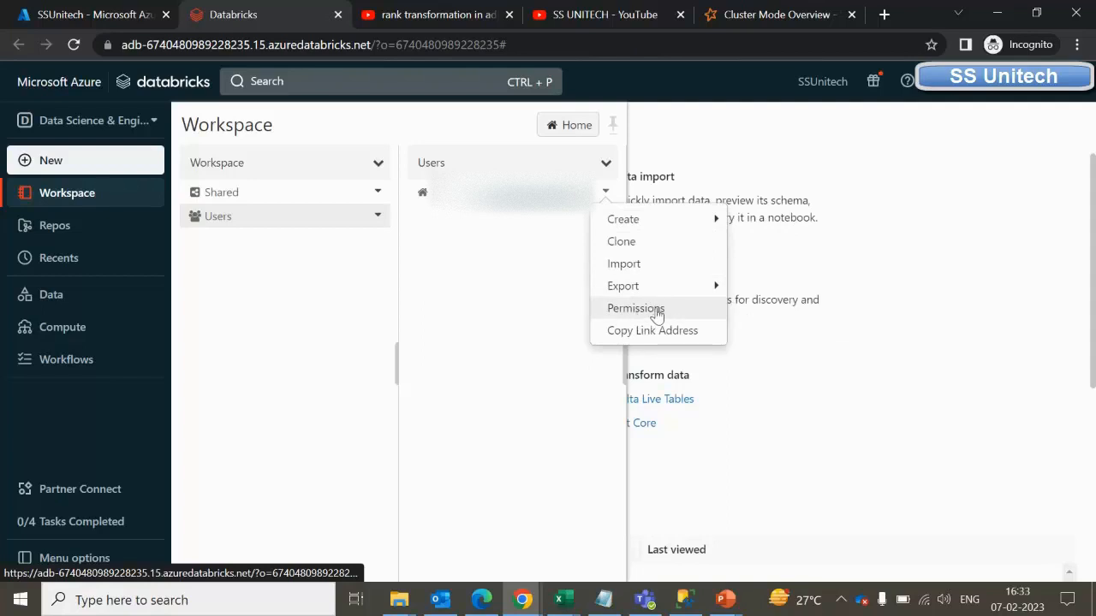
mouse_move(626, 248)
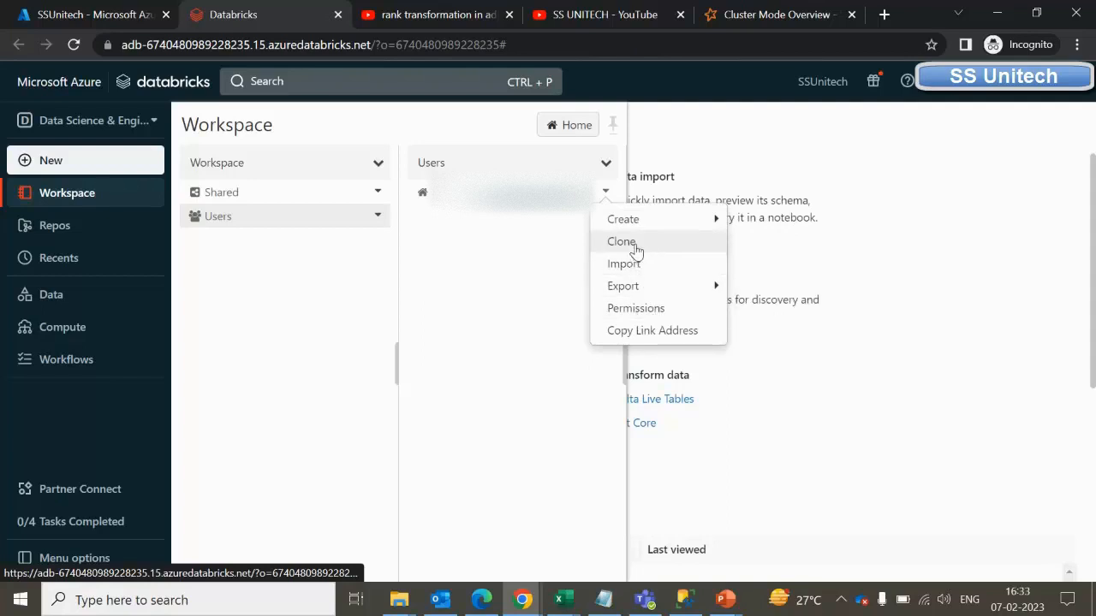
mouse_move(623, 286)
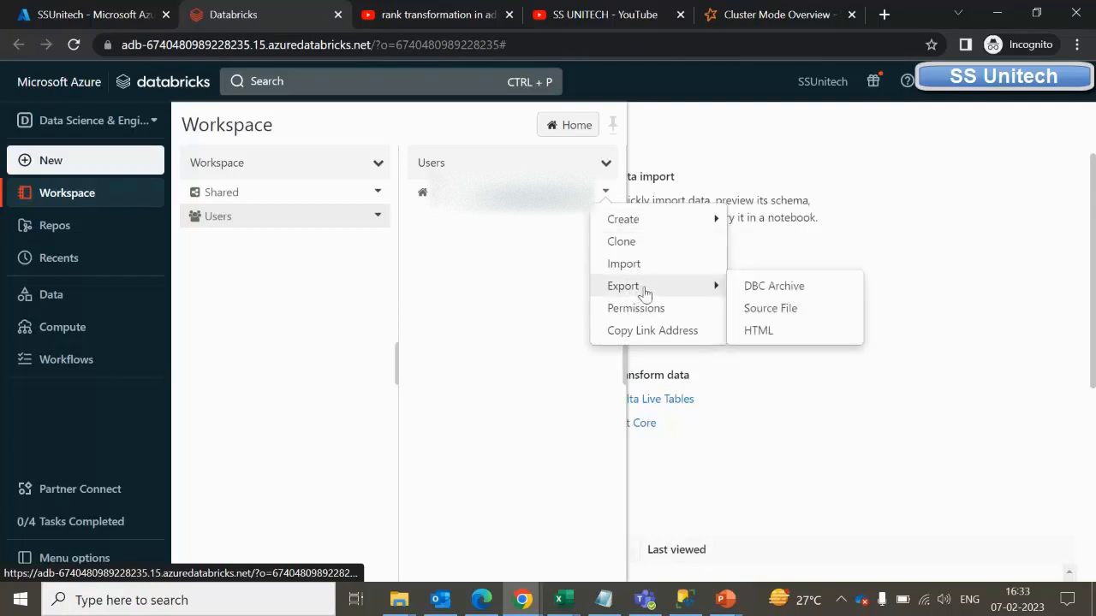
left_click(500, 280)
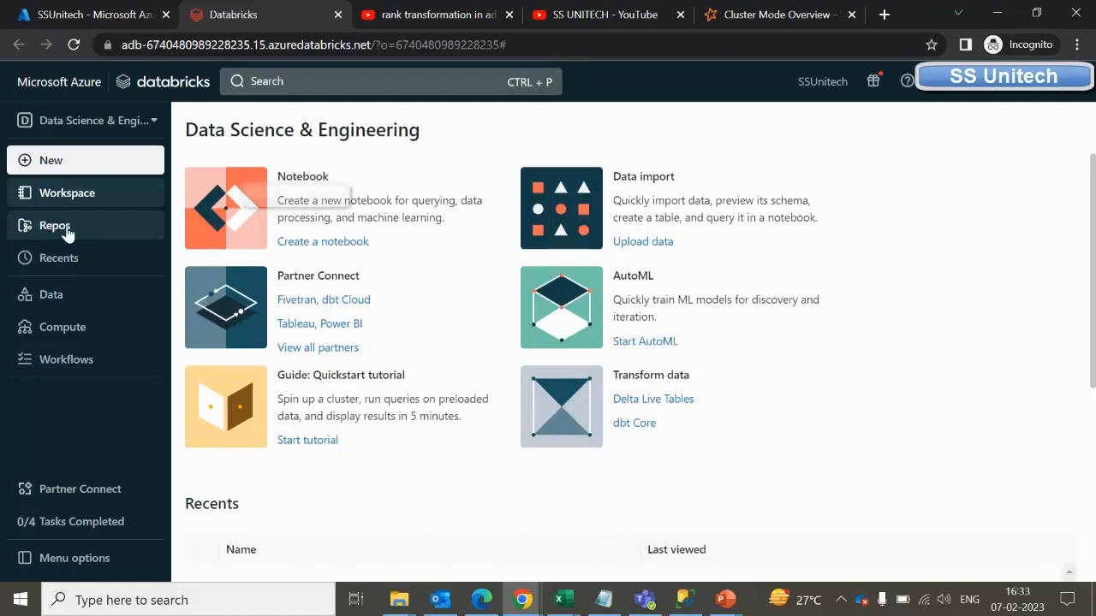
View the Repos panel from the sidebar, then head to the Data section.
left_click(55, 226)
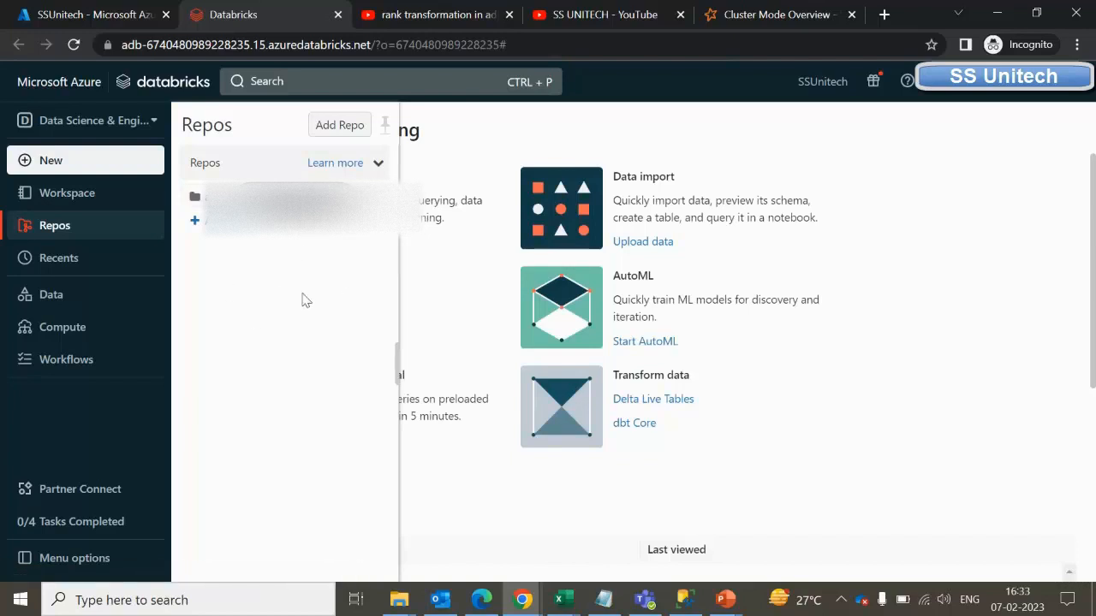
mouse_move(52, 294)
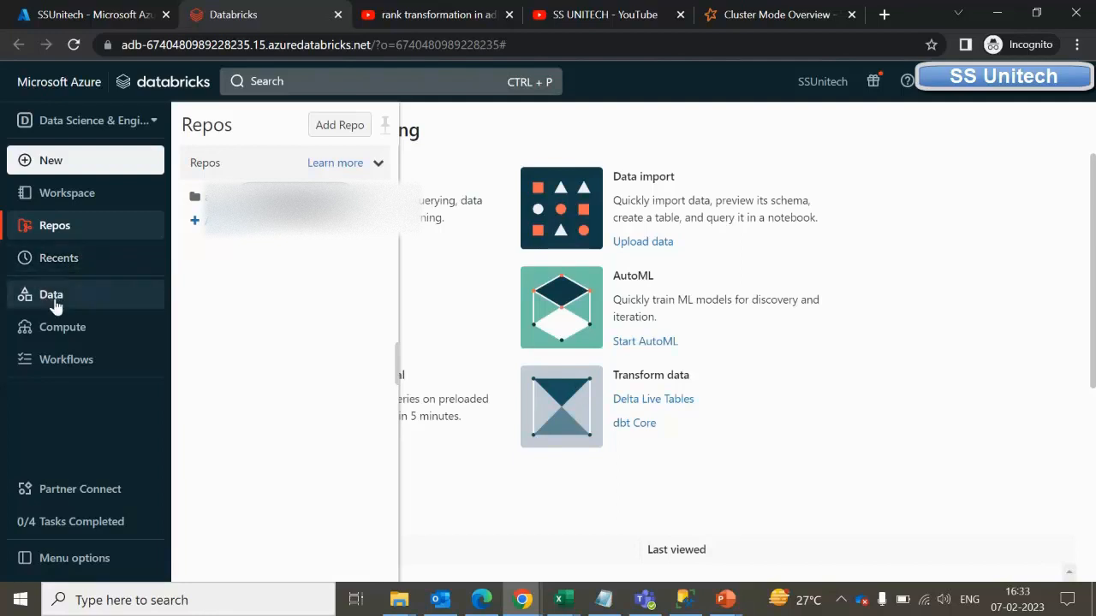
left_click(51, 295)
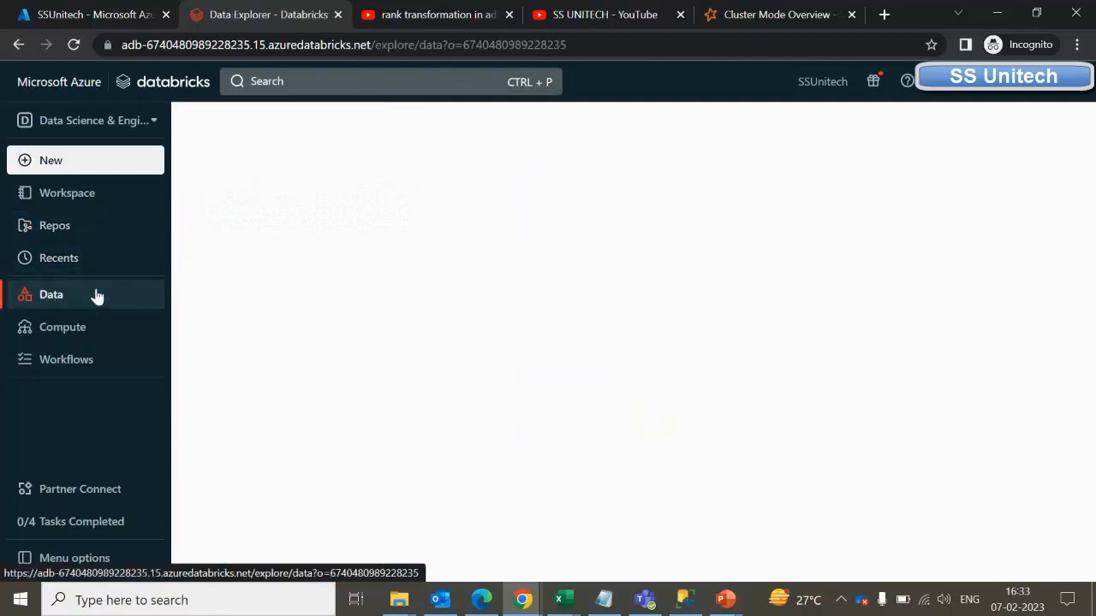
Load the Data Explorer showing the hive_metastore catalog with no data to display.
left_click(51, 295)
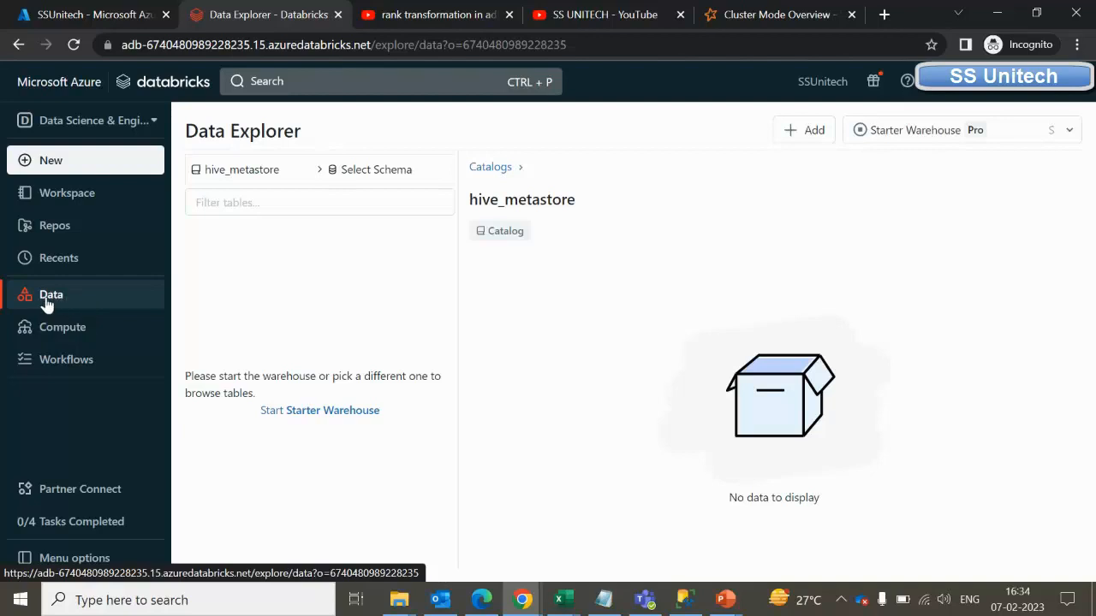
mouse_move(277, 264)
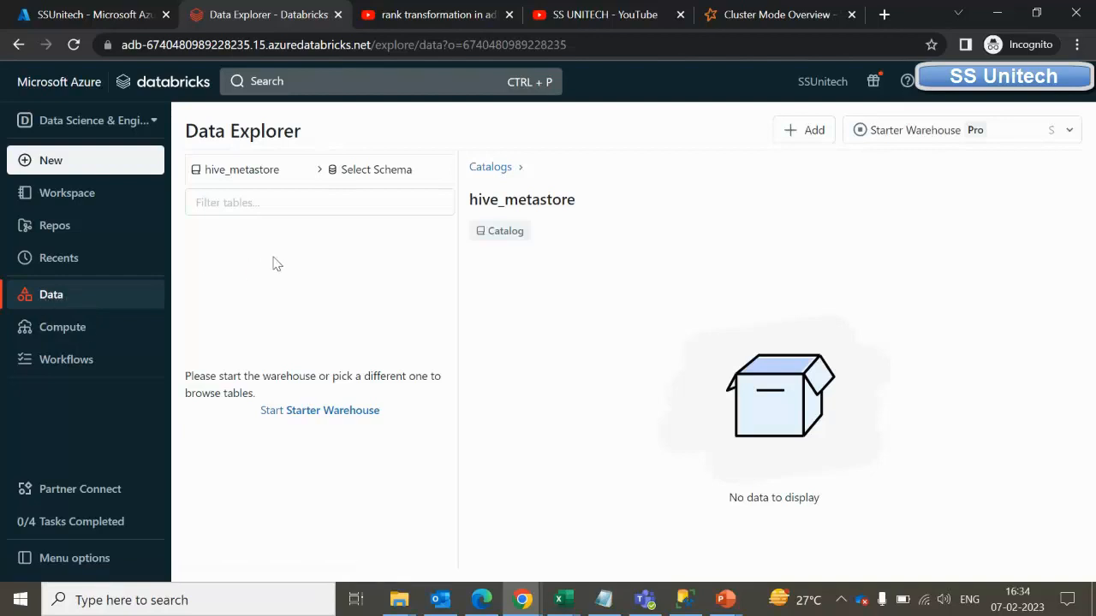
mouse_move(272, 176)
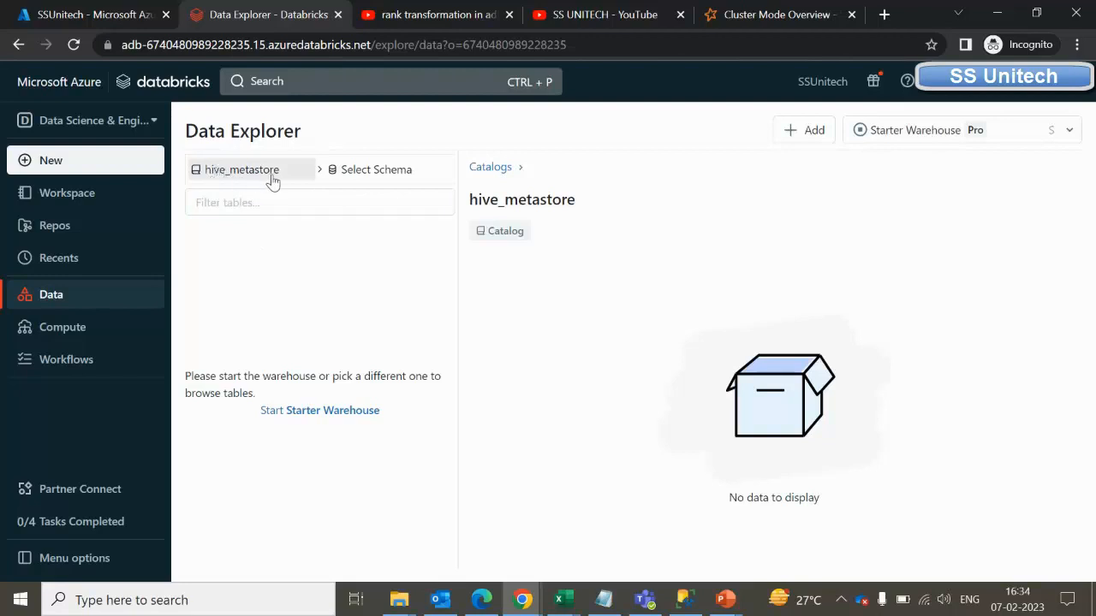
mouse_move(377, 170)
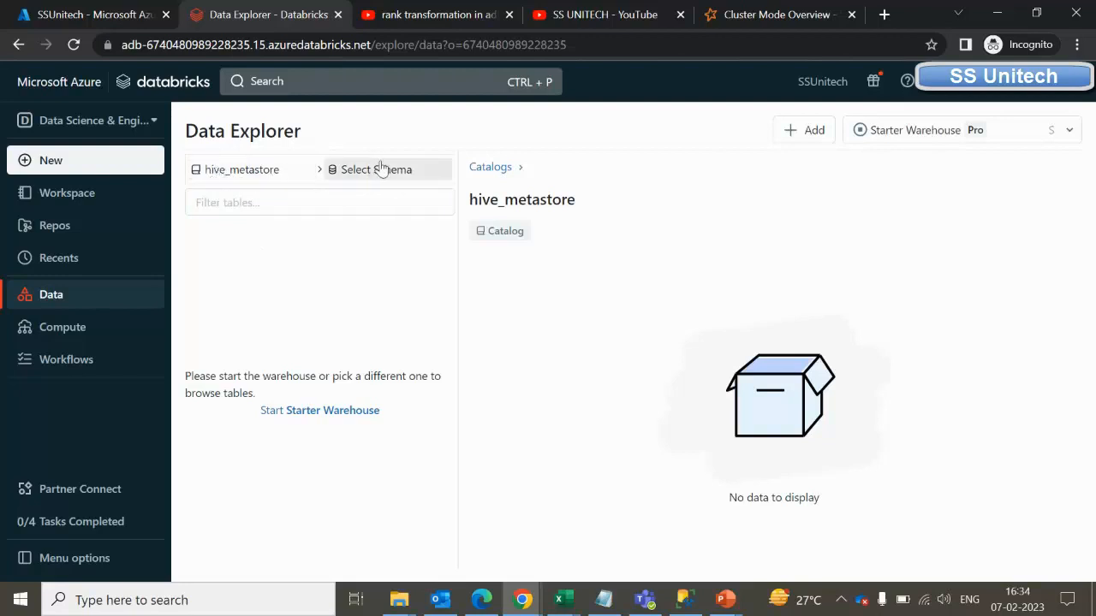
mouse_move(404, 173)
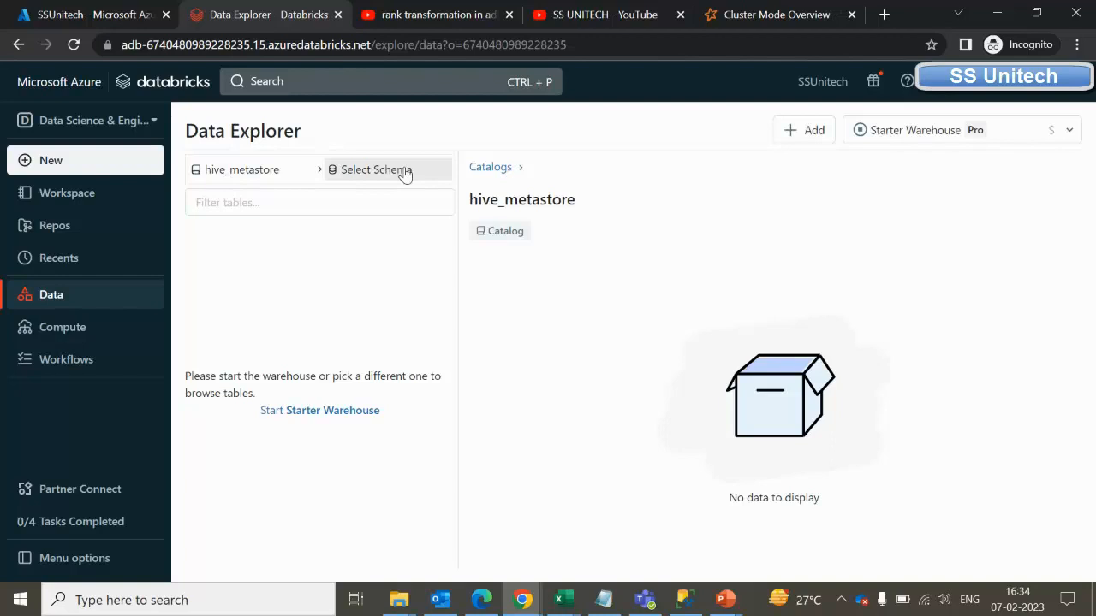
mouse_move(82, 359)
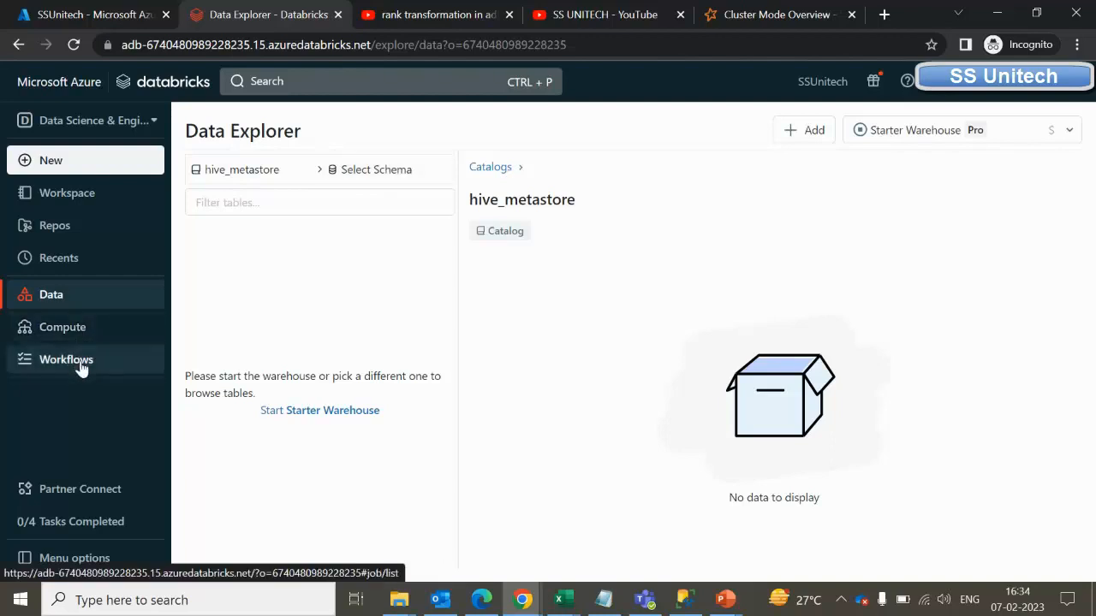
mouse_move(69, 380)
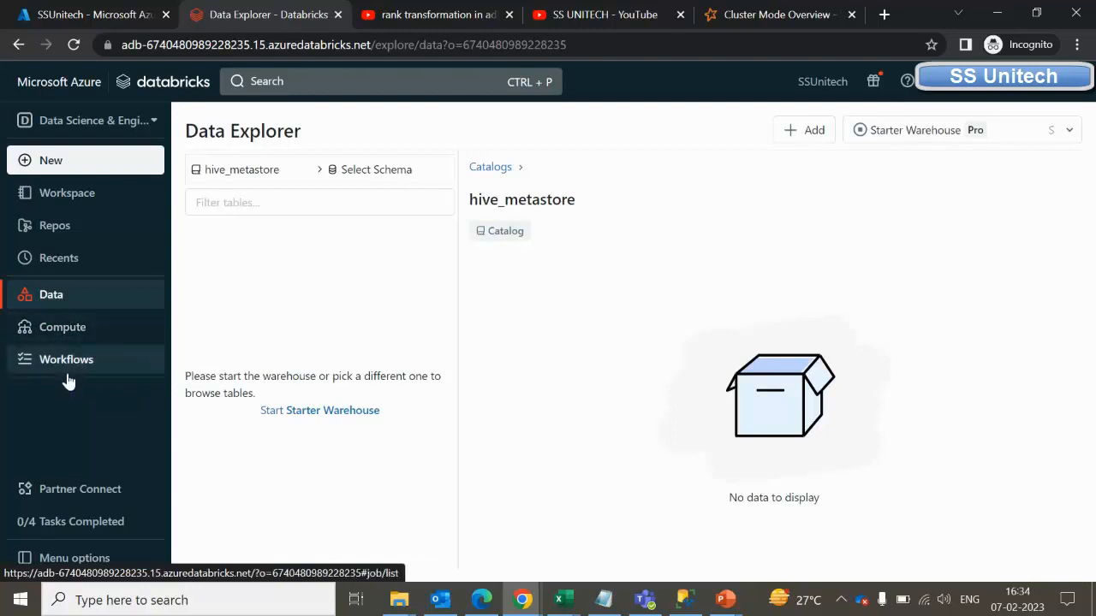
mouse_move(473, 439)
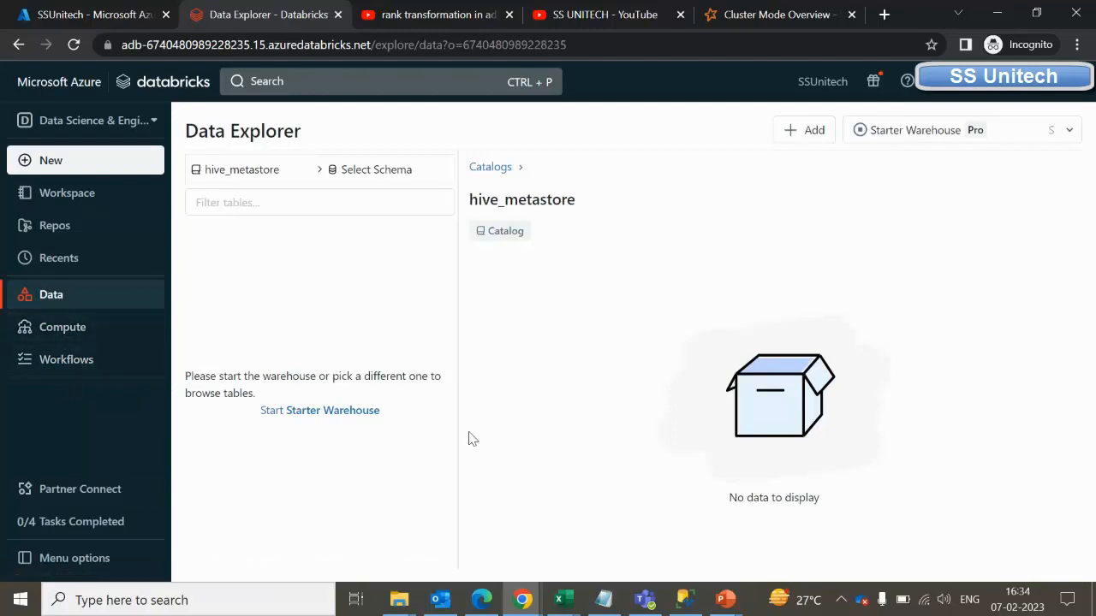
mouse_move(62, 327)
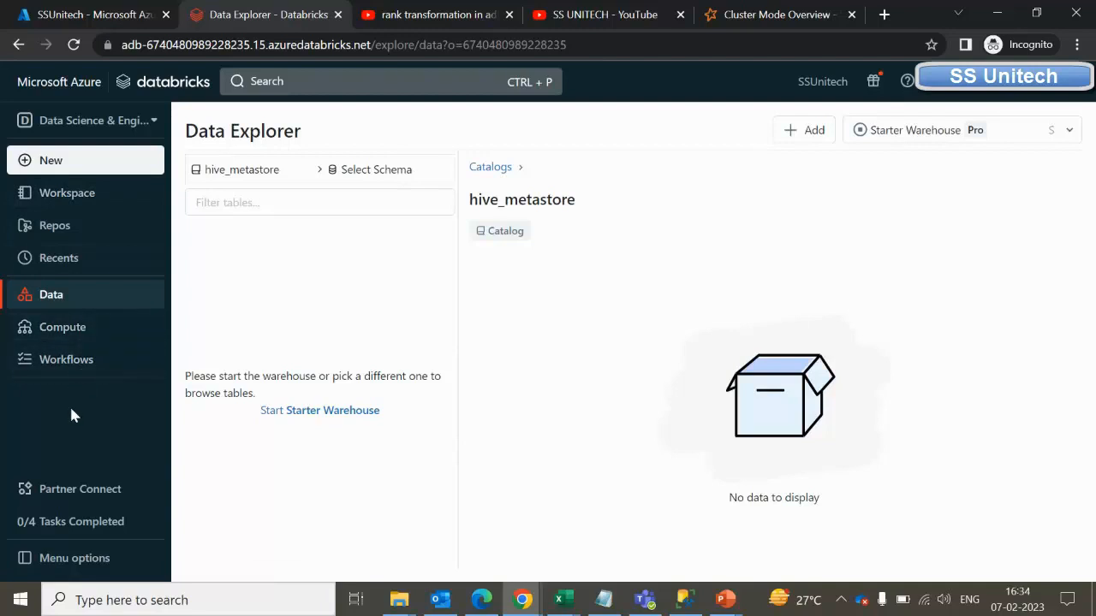
mouse_move(72, 411)
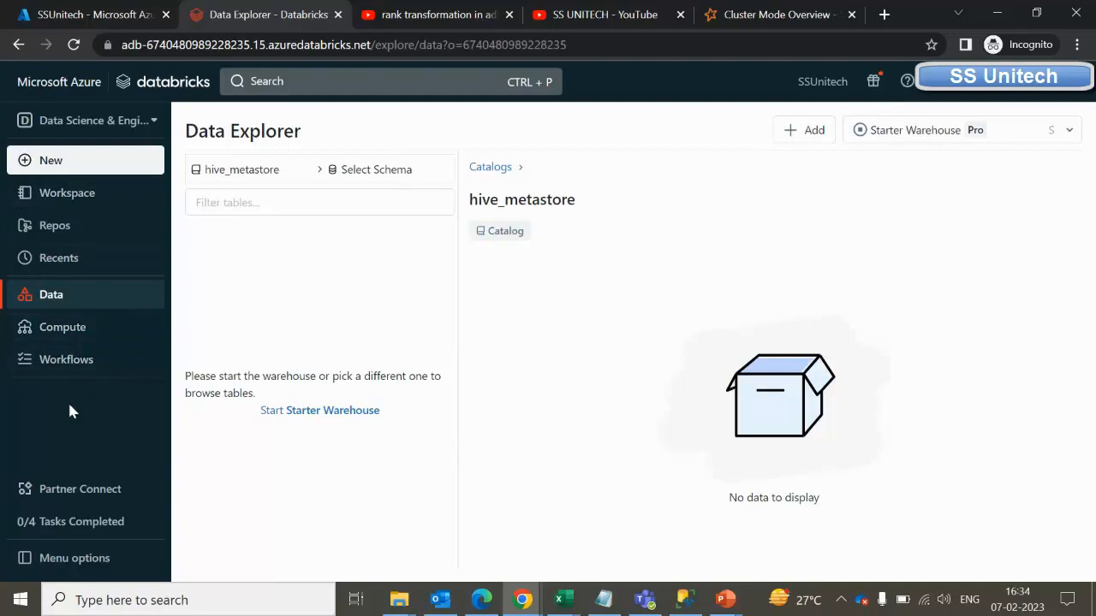
mouse_move(452, 342)
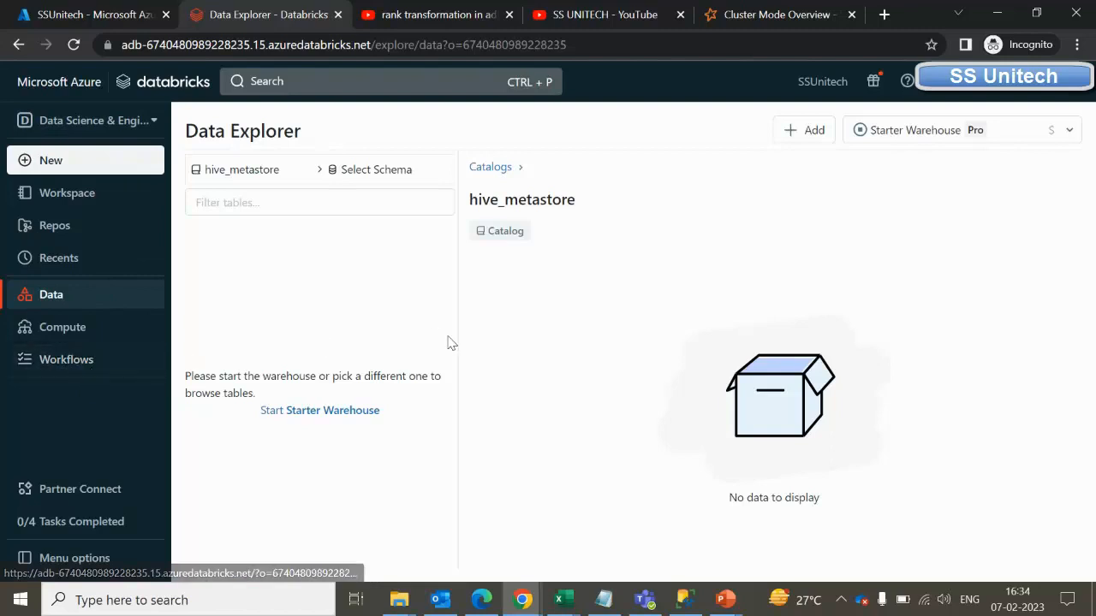